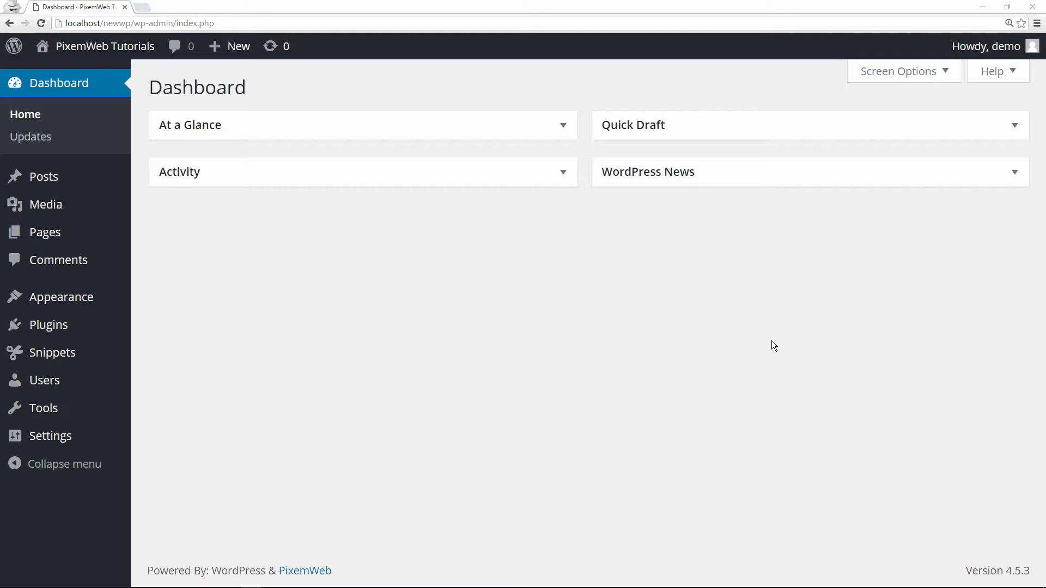
{"action": "mouse_move", "coordinate": [659, 336]}
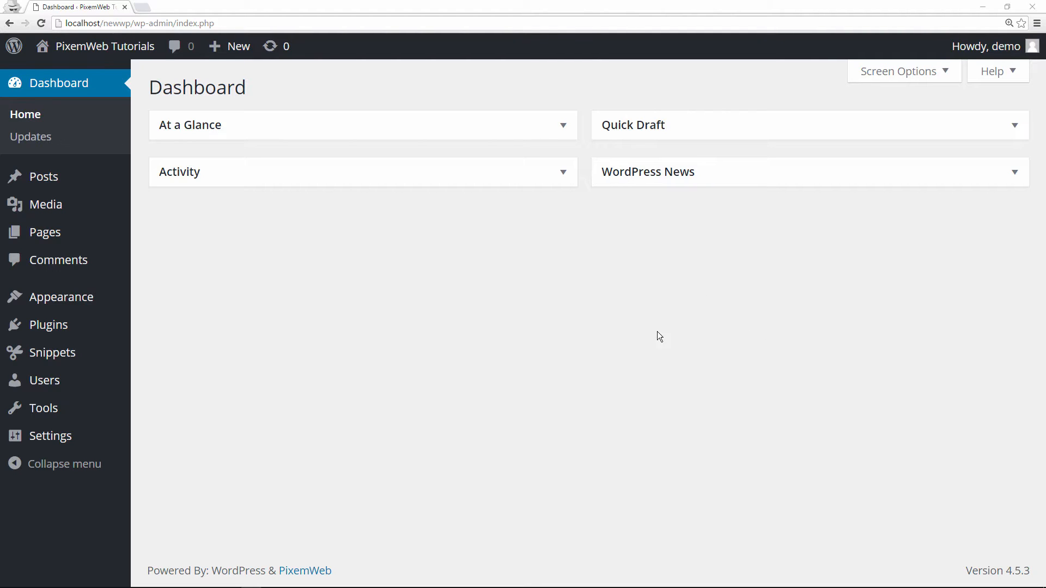
{"action": "mouse_move", "coordinate": [296, 333]}
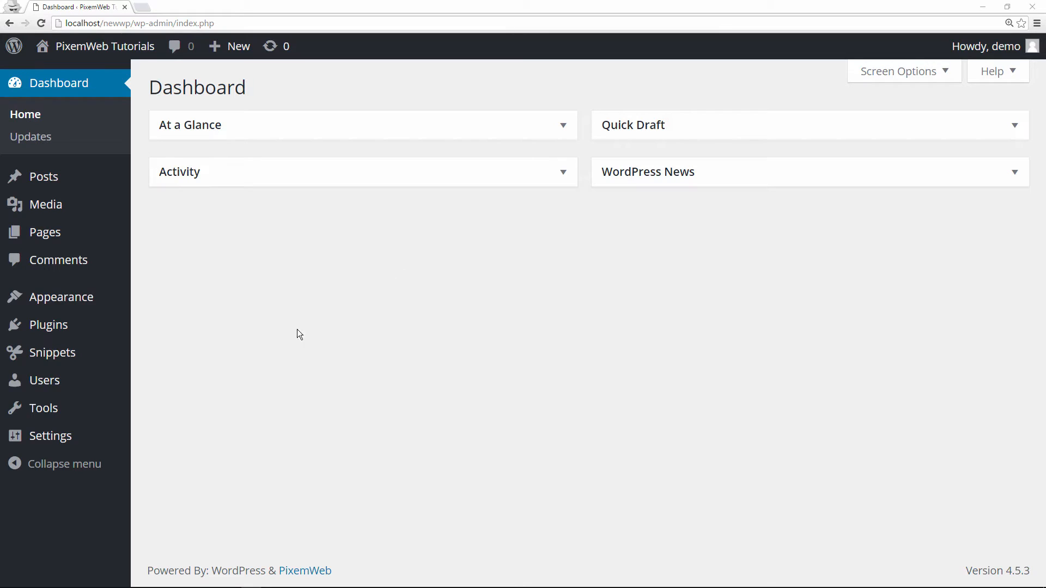
{"action": "mouse_move", "coordinate": [241, 372]}
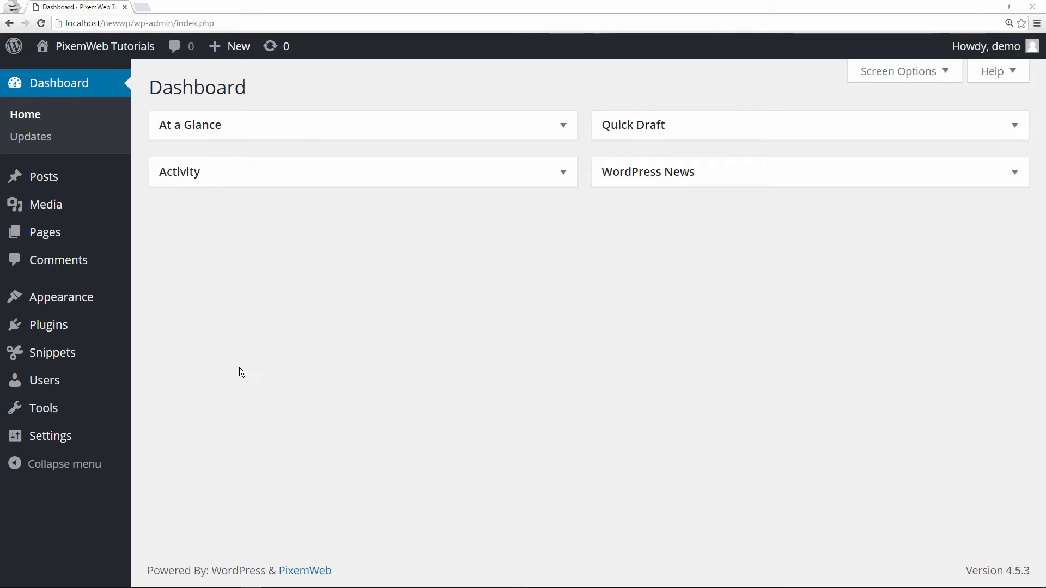
{"action": "mouse_move", "coordinate": [239, 368]}
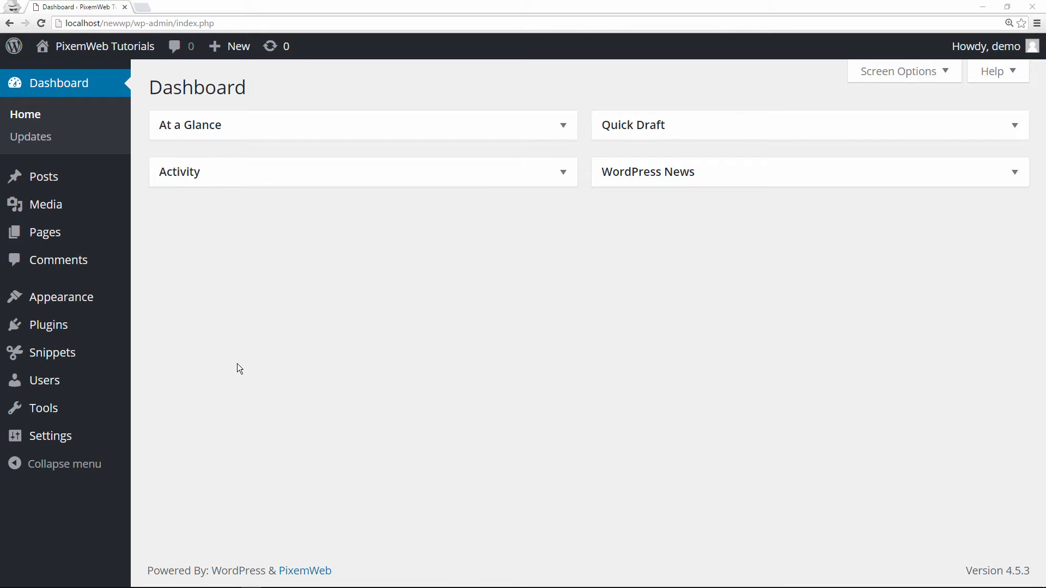
{"action": "mouse_move", "coordinate": [513, 408]}
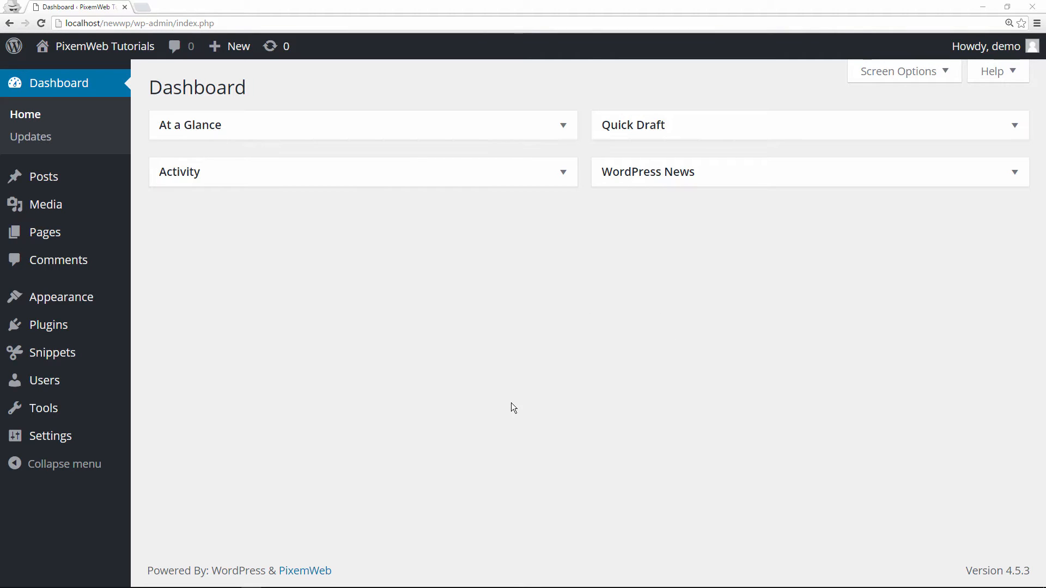
{"action": "mouse_move", "coordinate": [628, 331]}
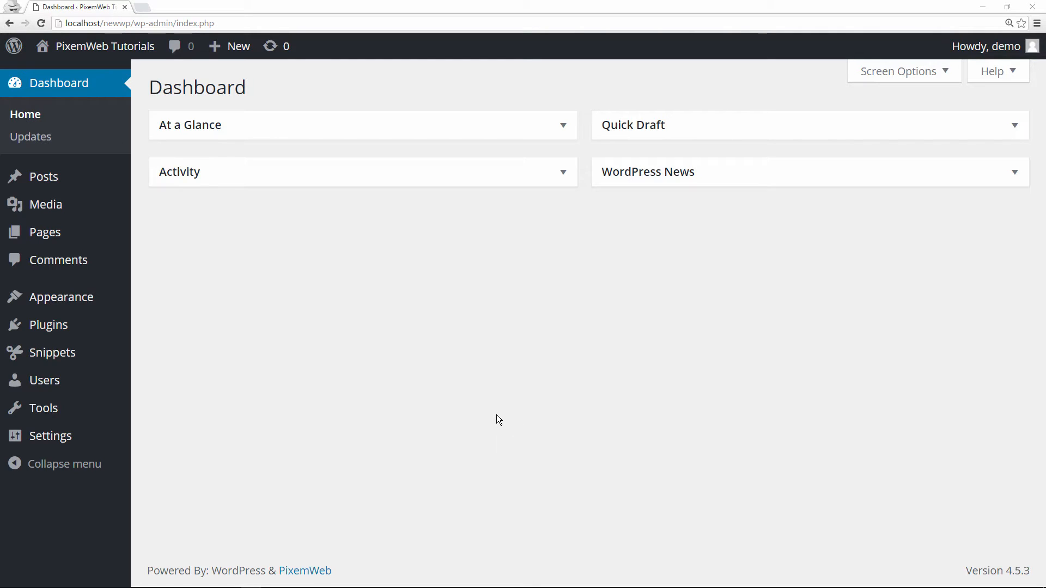
{"action": "mouse_move", "coordinate": [510, 414]}
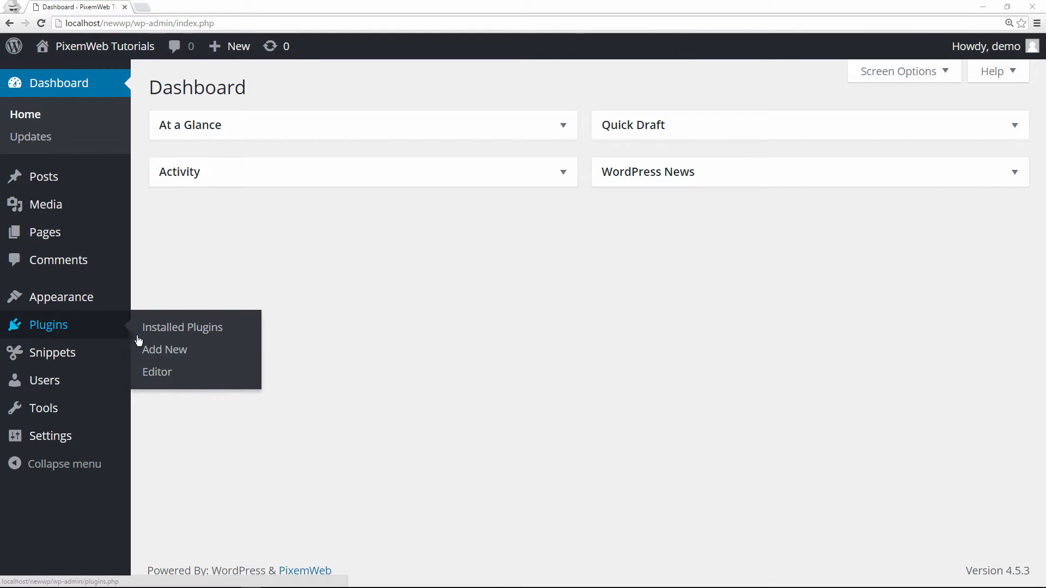
- Search the plugin directory for 'wp dashboard notes' from Plugins > Add New
{"action": "left_click", "coordinate": [164, 349]}
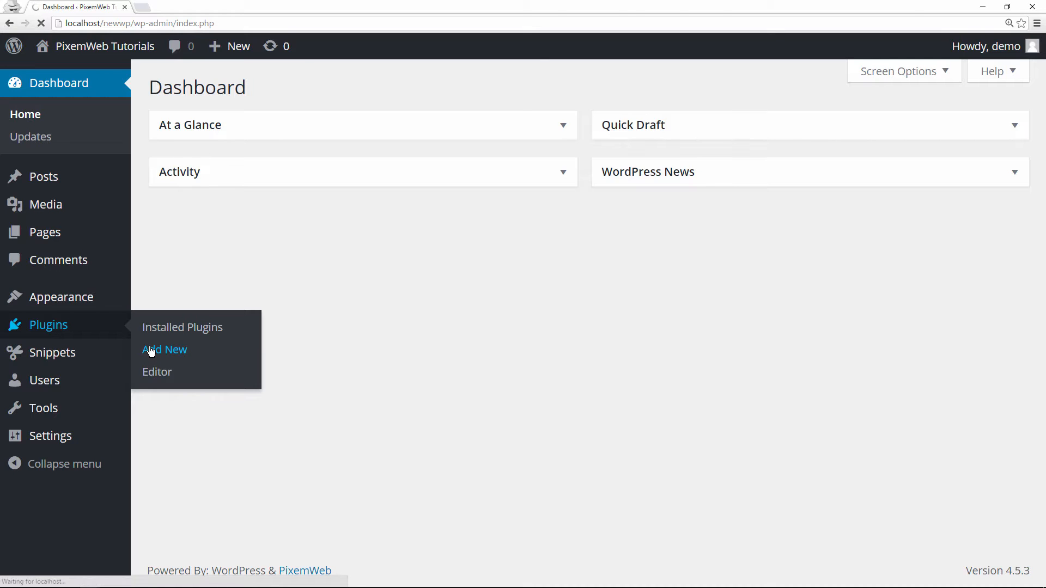
{"action": "left_click", "coordinate": [165, 349]}
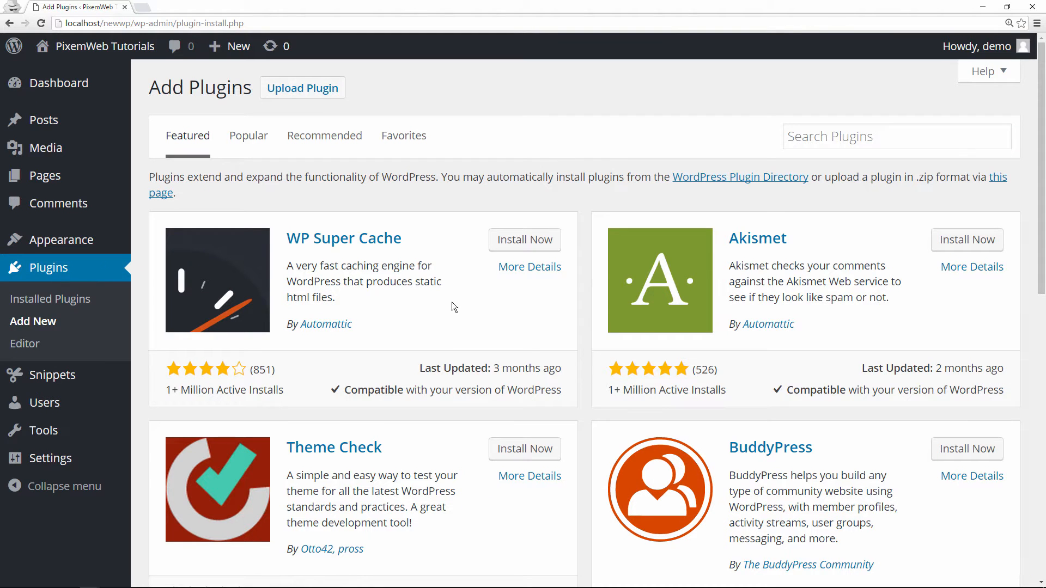
{"action": "left_click", "coordinate": [896, 136]}
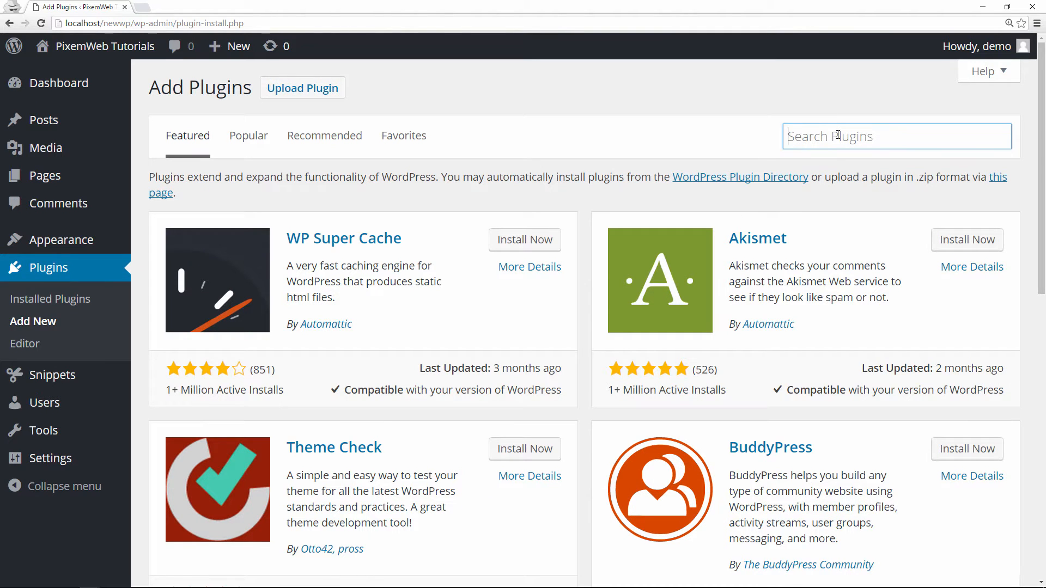
{"action": "type", "text": "wp dashboard notes"}
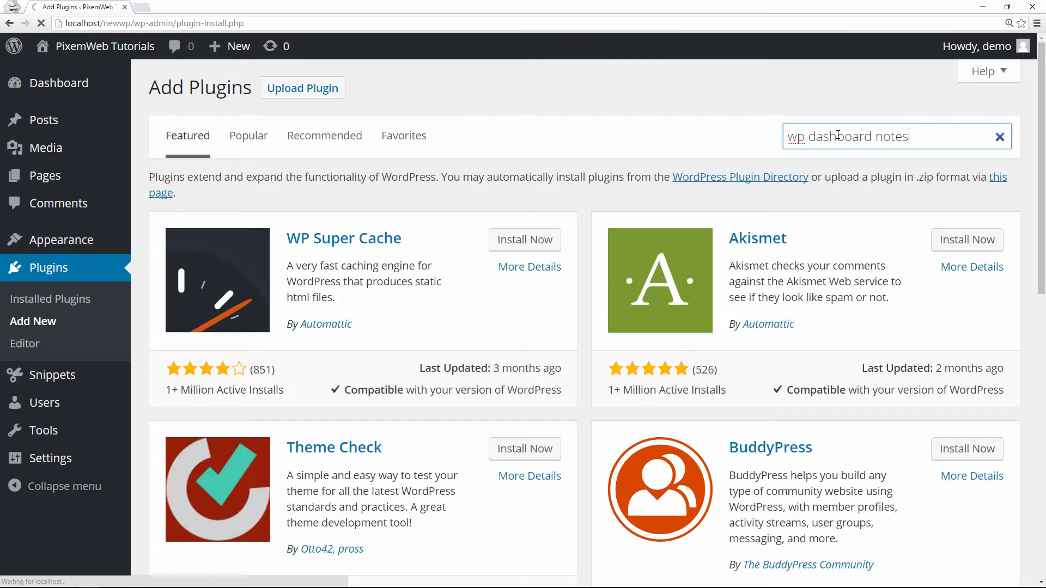
{"action": "key", "text": "Enter"}
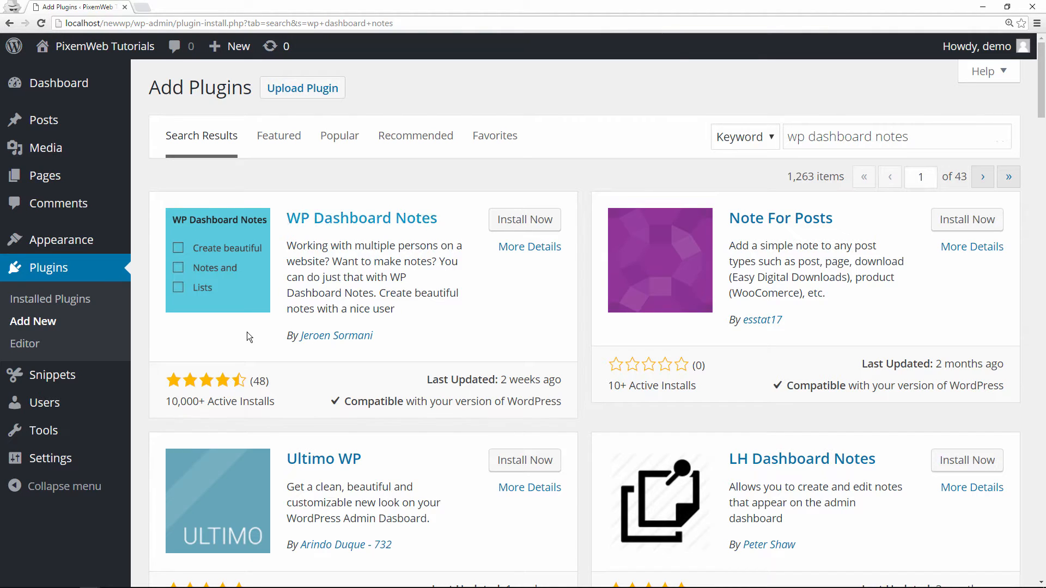
{"action": "mouse_move", "coordinate": [271, 407]}
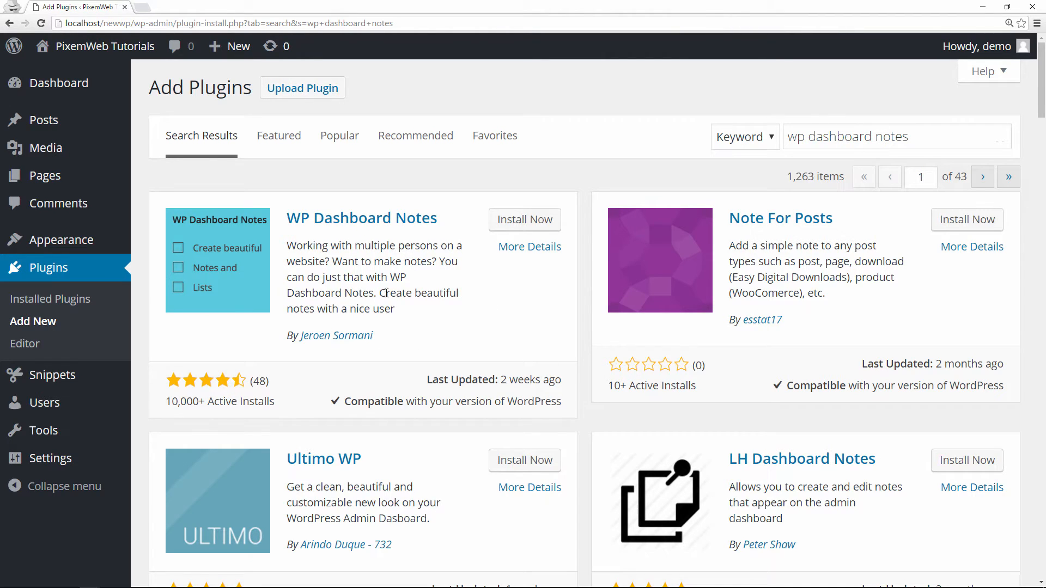
{"action": "mouse_move", "coordinate": [447, 281]}
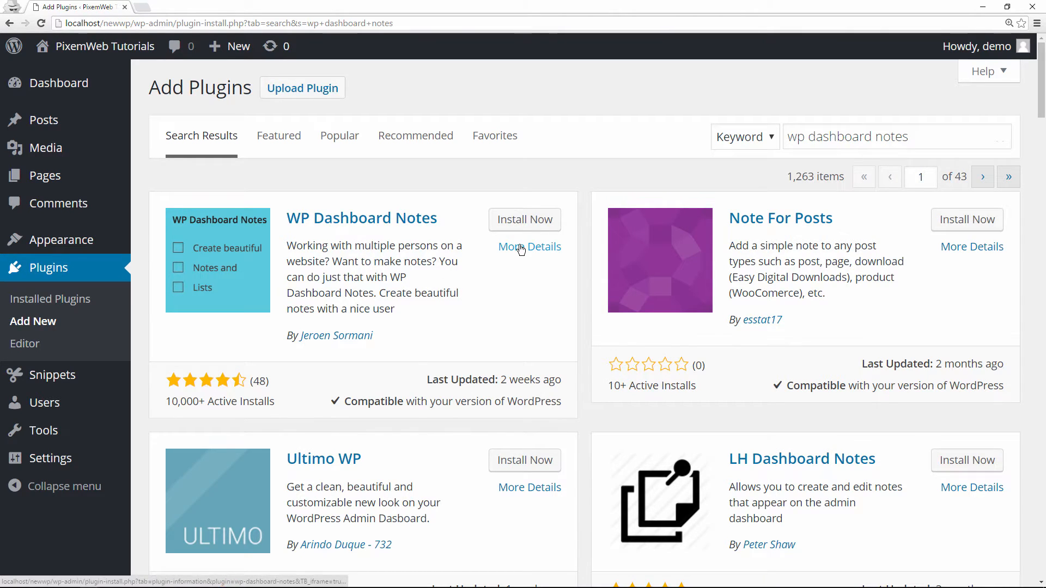
- View the full details of the WP Dashboard Notes plugin and start Install Now
{"action": "left_click", "coordinate": [530, 246]}
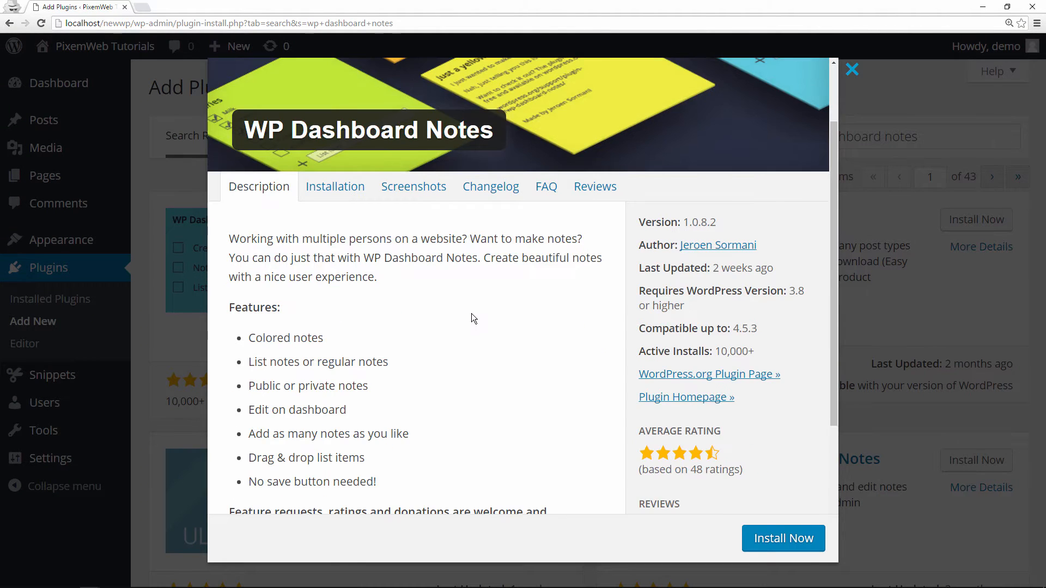
{"action": "scroll", "scroll_direction": "down", "scroll_amount": 3}
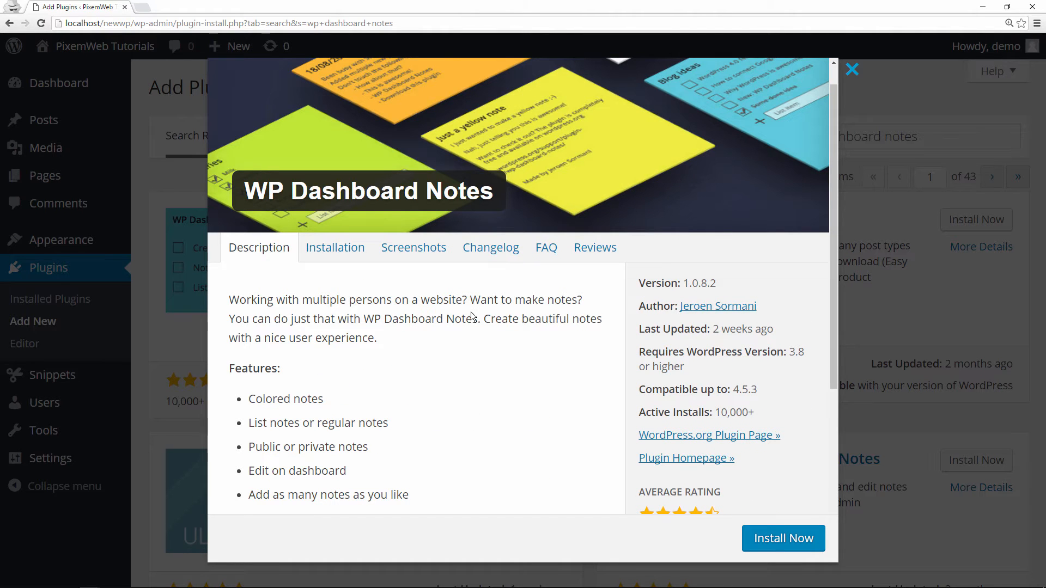
{"action": "left_click", "coordinate": [782, 538]}
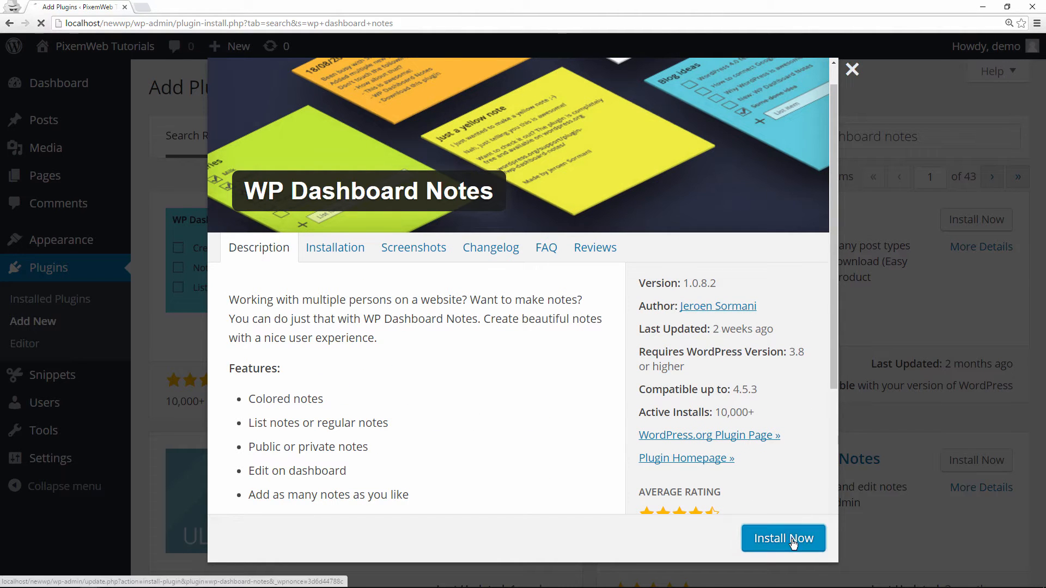
- Finish installing WP Dashboard Notes and activate the plugin
{"action": "left_click", "coordinate": [783, 538]}
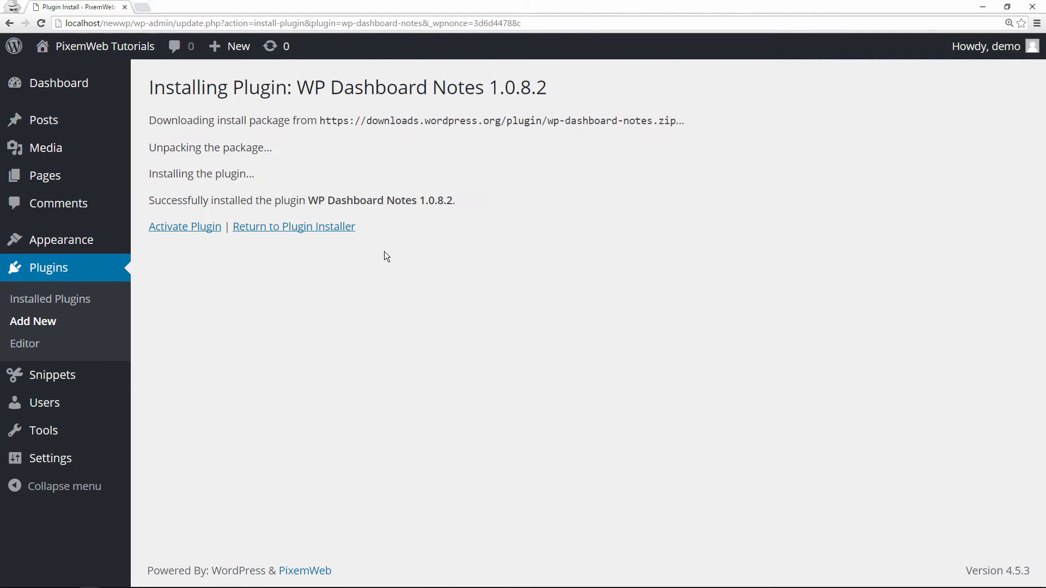
{"action": "left_click", "coordinate": [186, 227]}
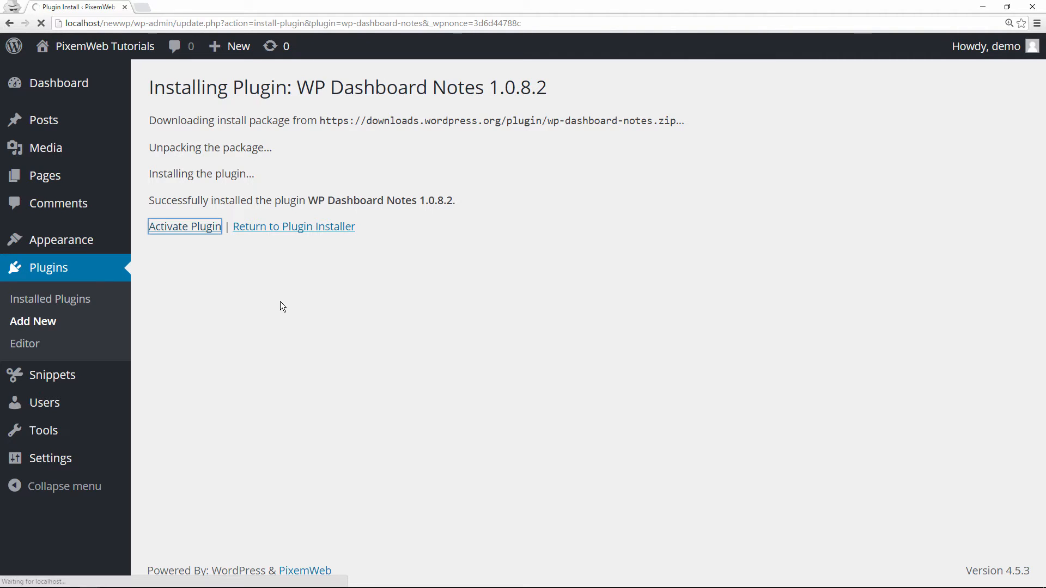
{"action": "left_click", "coordinate": [185, 226]}
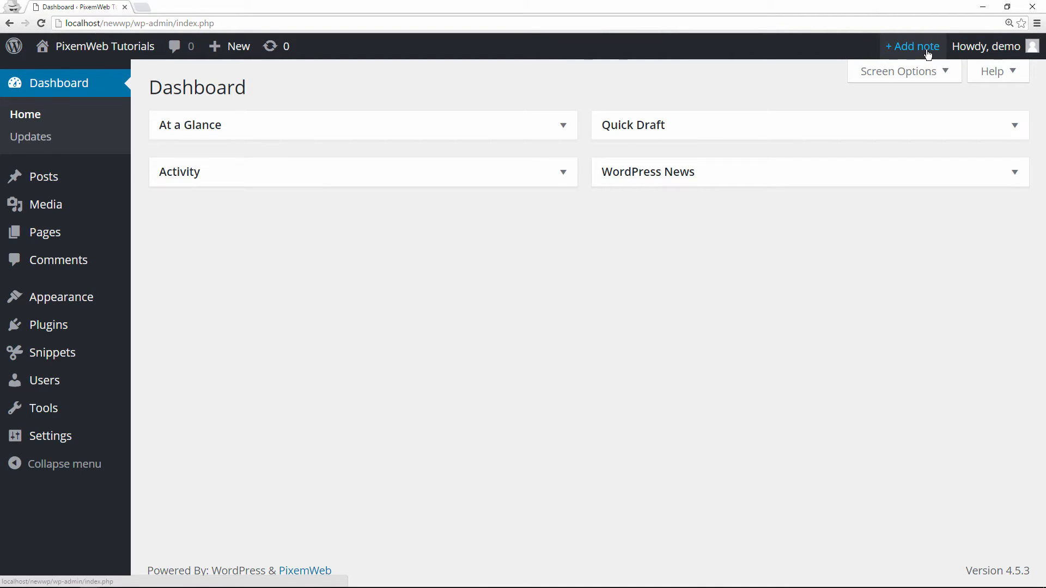
- Create two blank 'New note' notes from the admin bar's '+ Add note'
{"action": "left_click", "coordinate": [912, 46]}
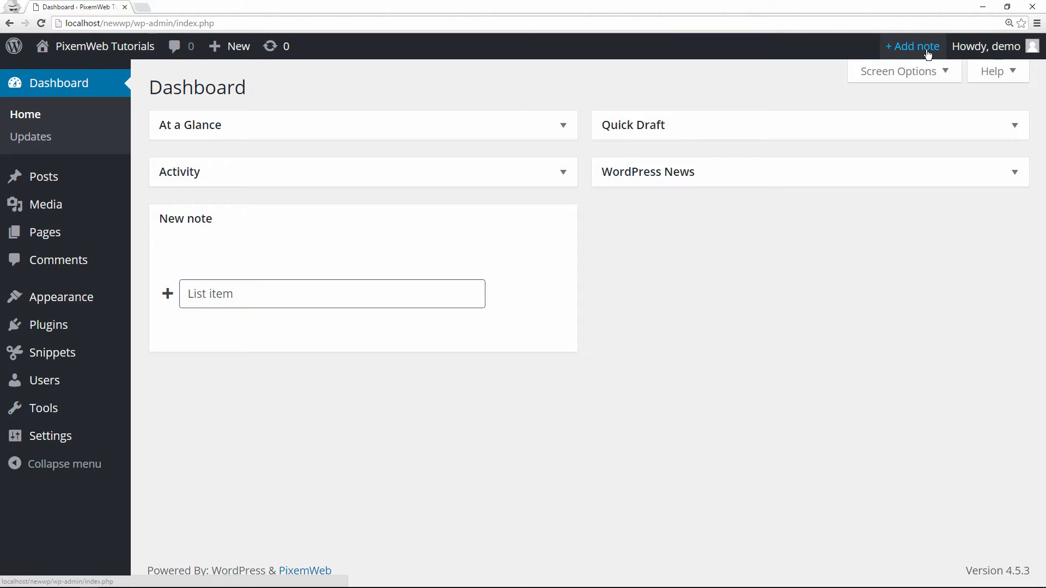
{"action": "left_click", "coordinate": [912, 46]}
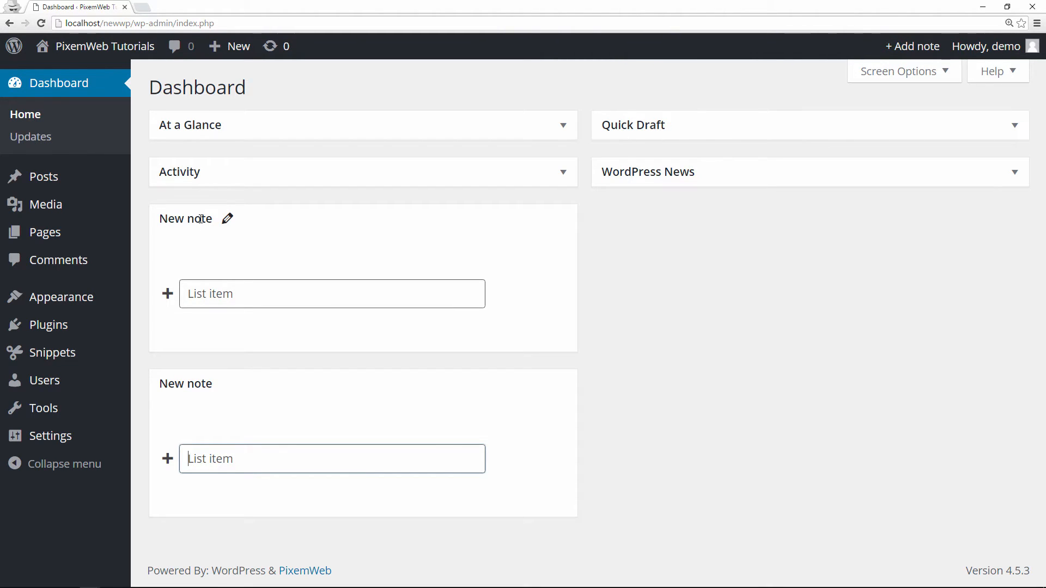
- Rename the first note's title to 'YouTube'
{"action": "double_click", "coordinate": [185, 218]}
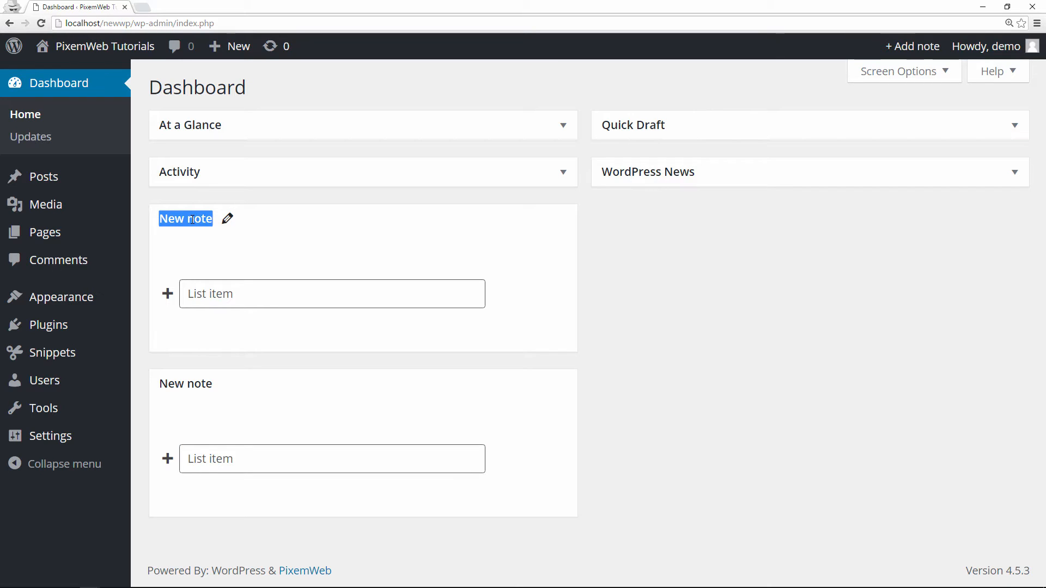
{"action": "type", "text": "YouTu"}
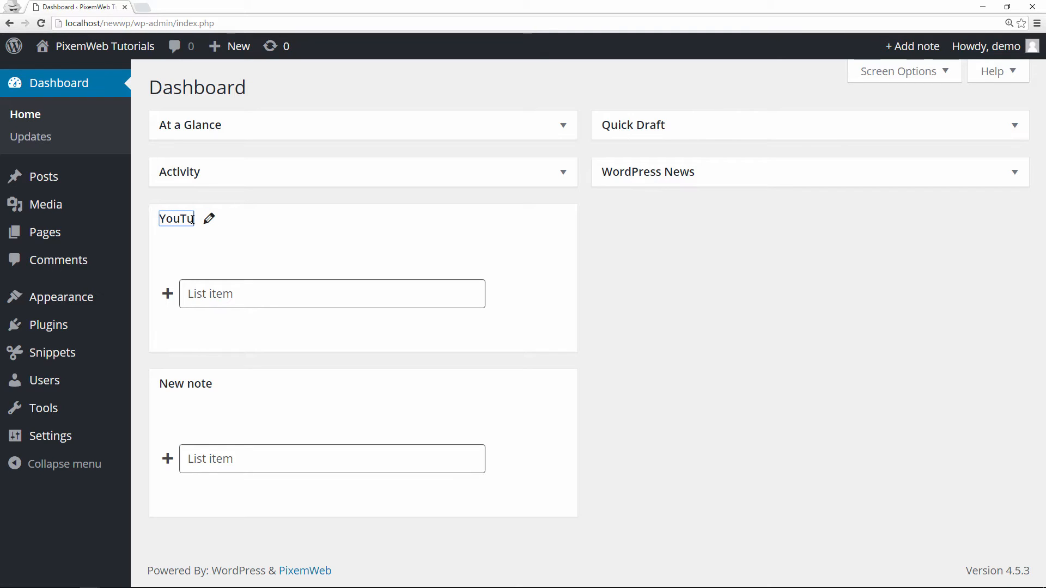
{"action": "type", "text": "be"}
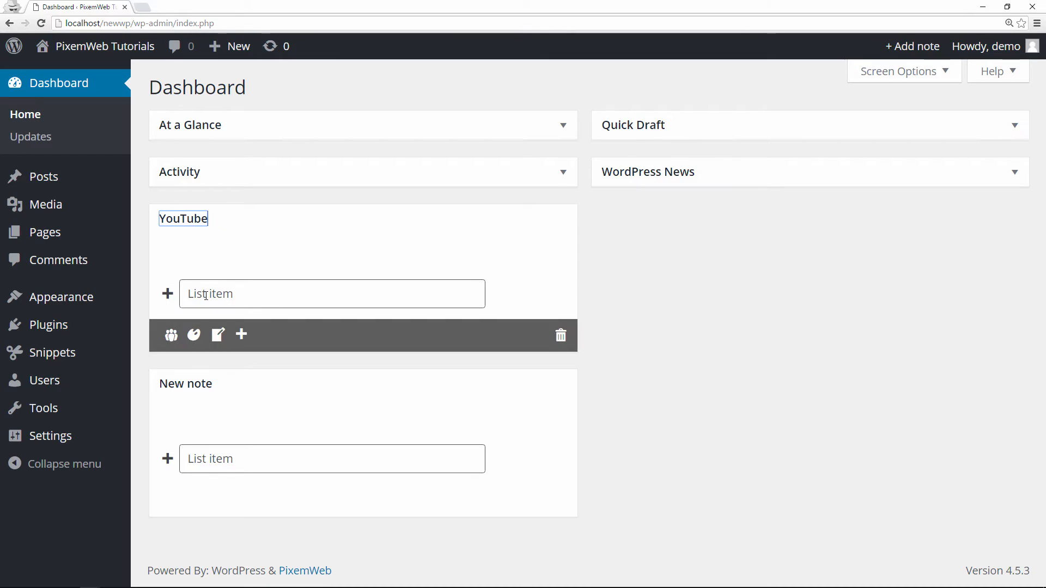
- Add the list item 'Create a blog post about WP Dashboard Notes Video on YouTube'
{"action": "left_click", "coordinate": [331, 293]}
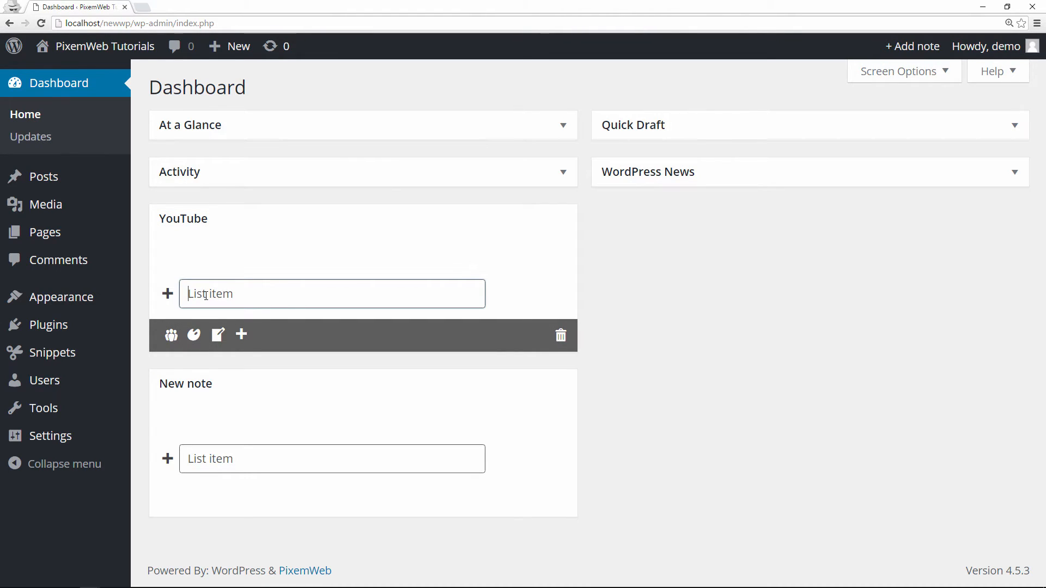
{"action": "type", "text": "Create a"}
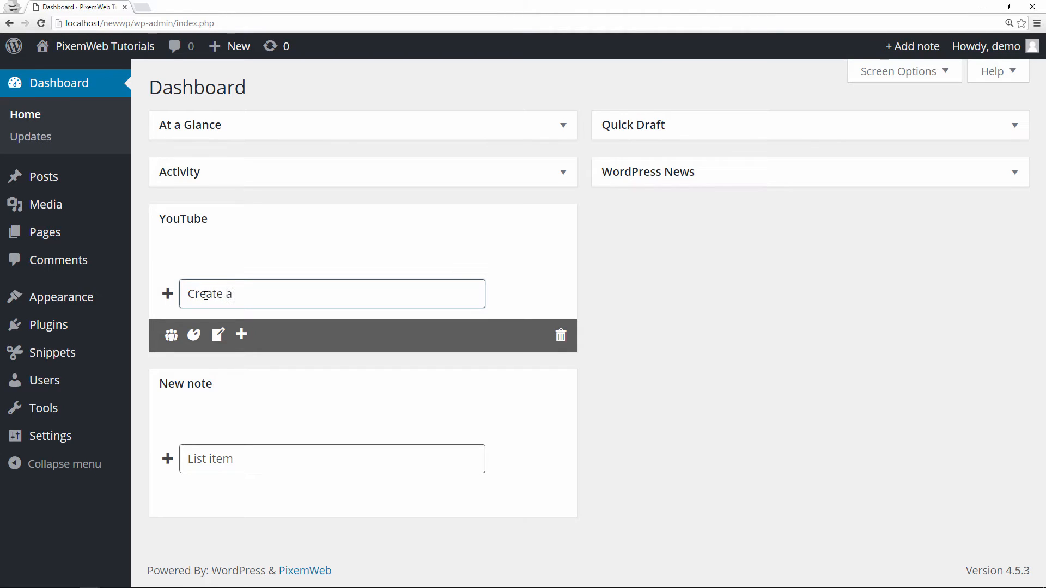
{"action": "type", "text": "blog"}
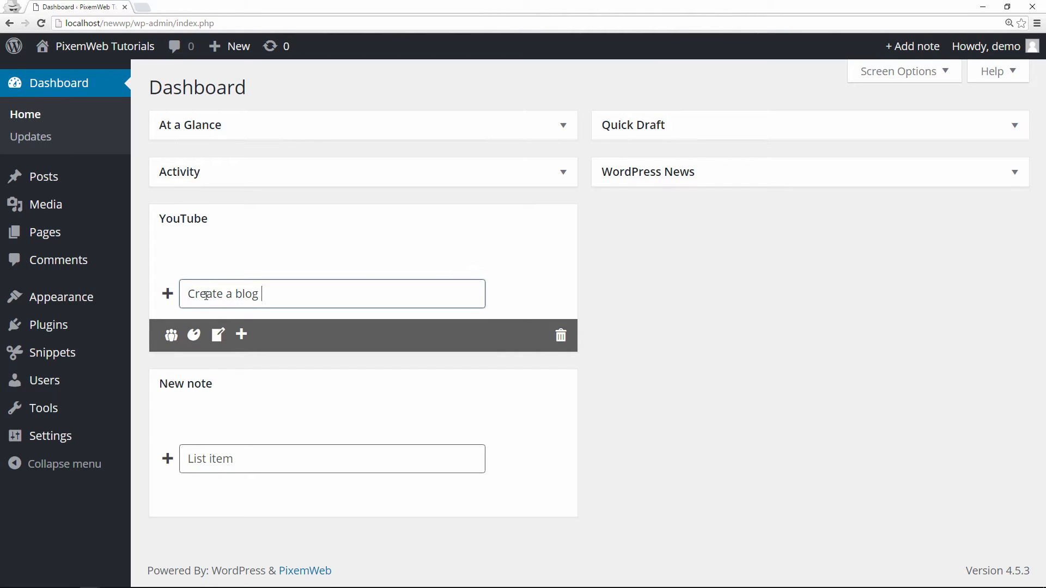
{"action": "type", "text": "post abou"}
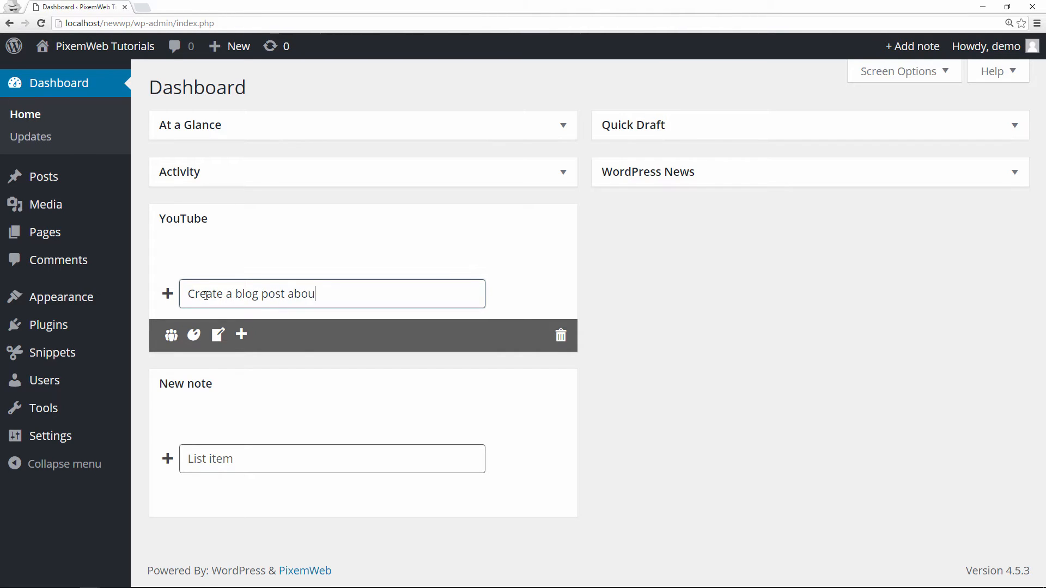
{"action": "type", "text": "t WP"}
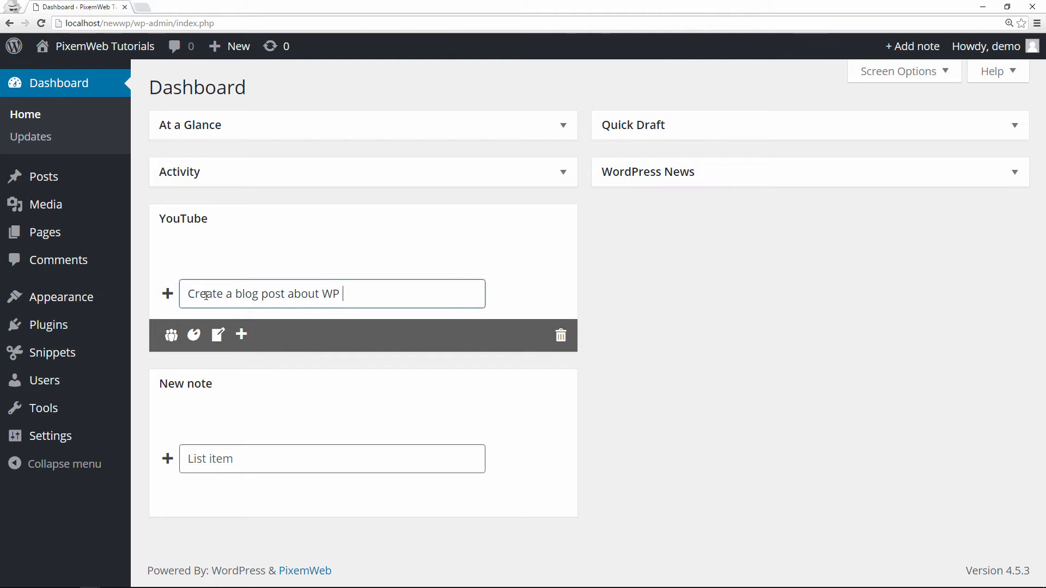
{"action": "type", "text": "Dashboa"}
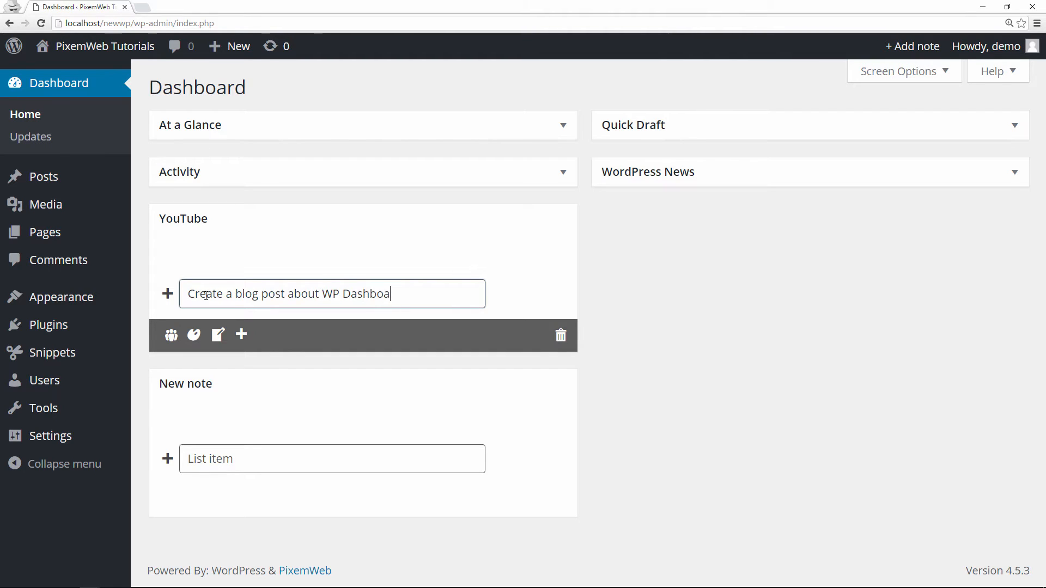
{"action": "type", "text": "rd No"}
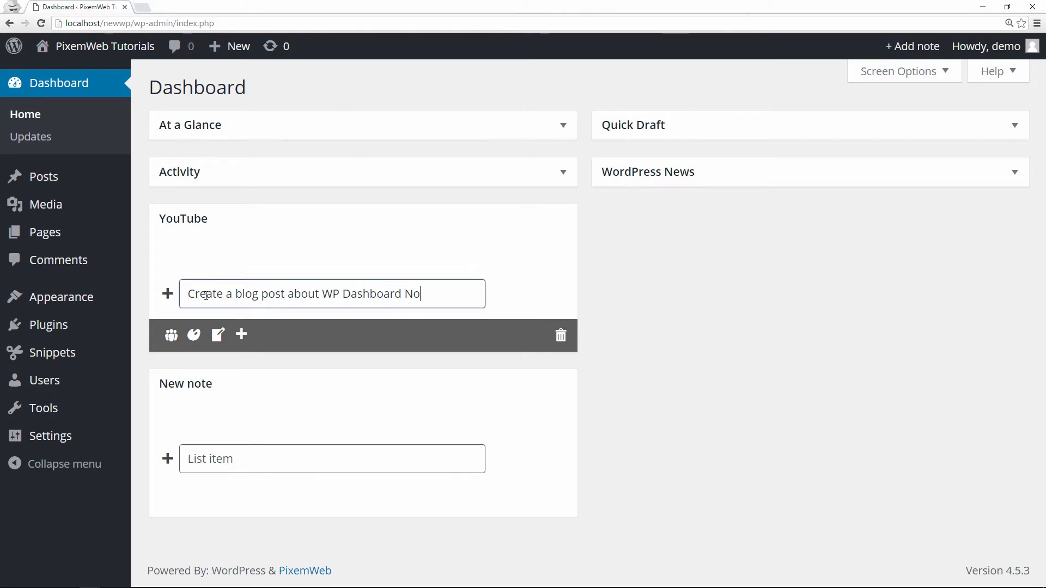
{"action": "type", "text": "tes"}
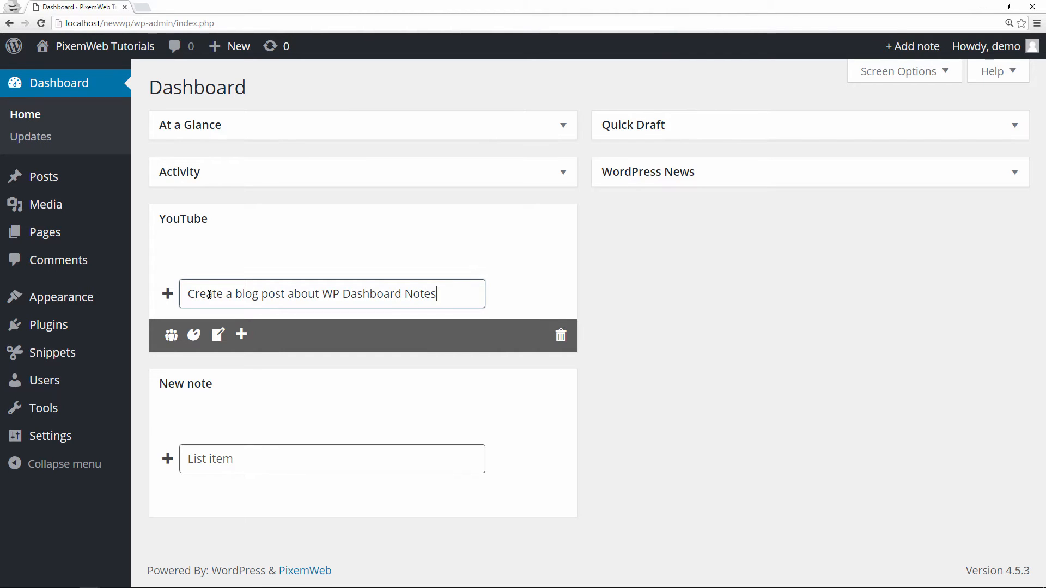
{"action": "type", "text": "Vide"}
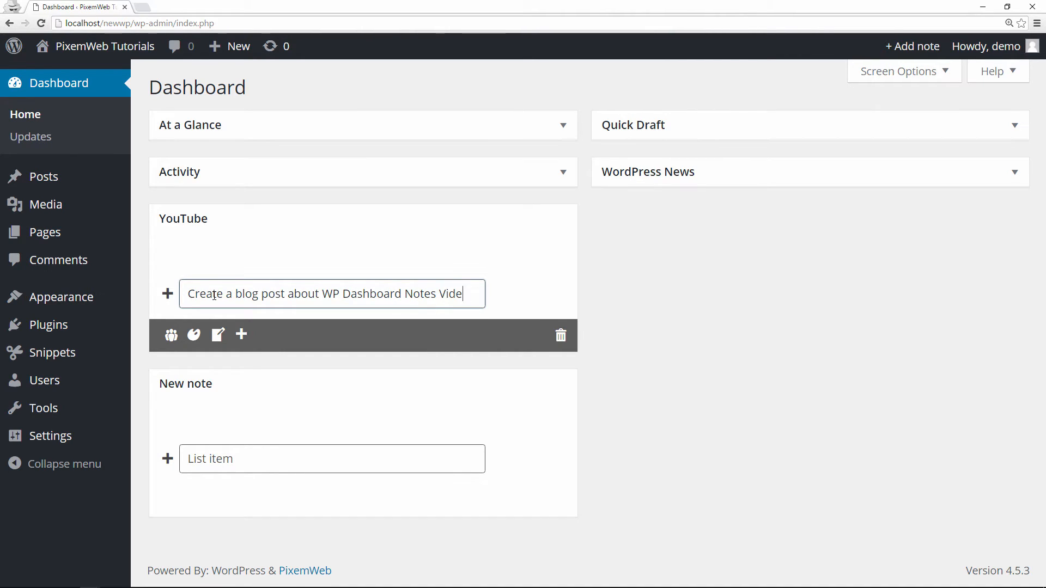
{"action": "type", "text": "on YouT"}
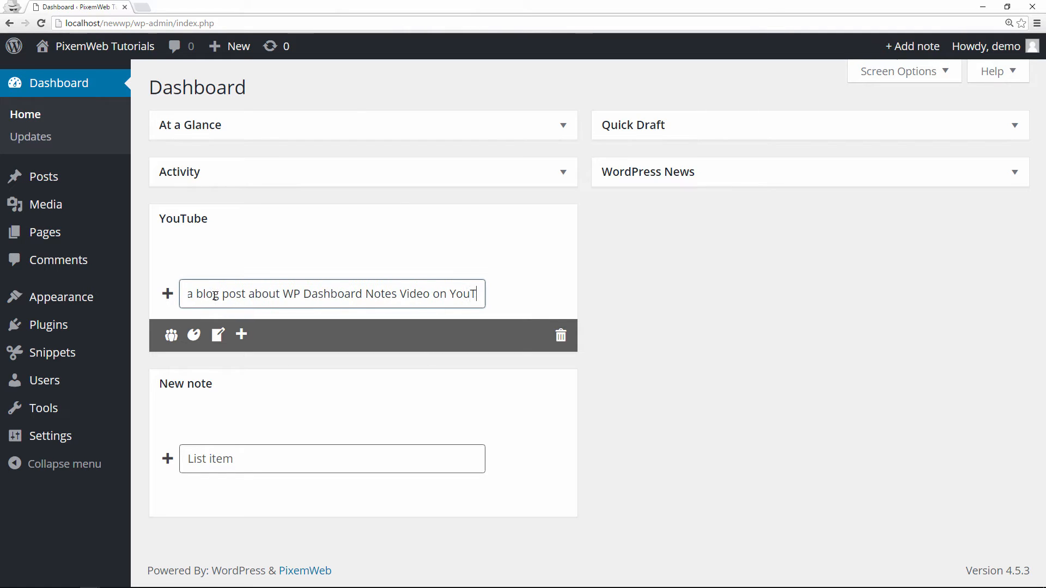
{"action": "type", "text": "ube"}
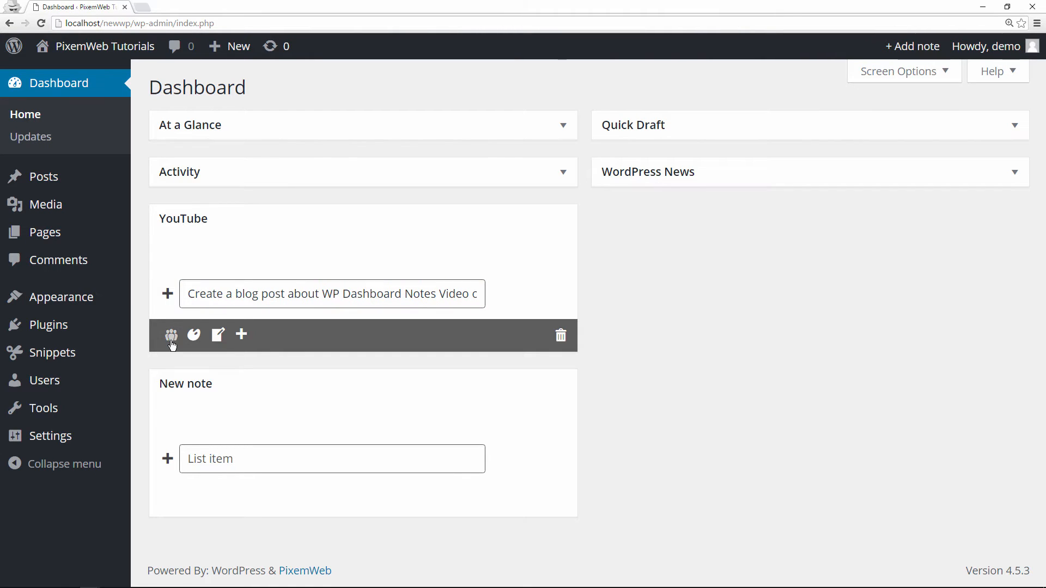
{"action": "mouse_move", "coordinate": [171, 336]}
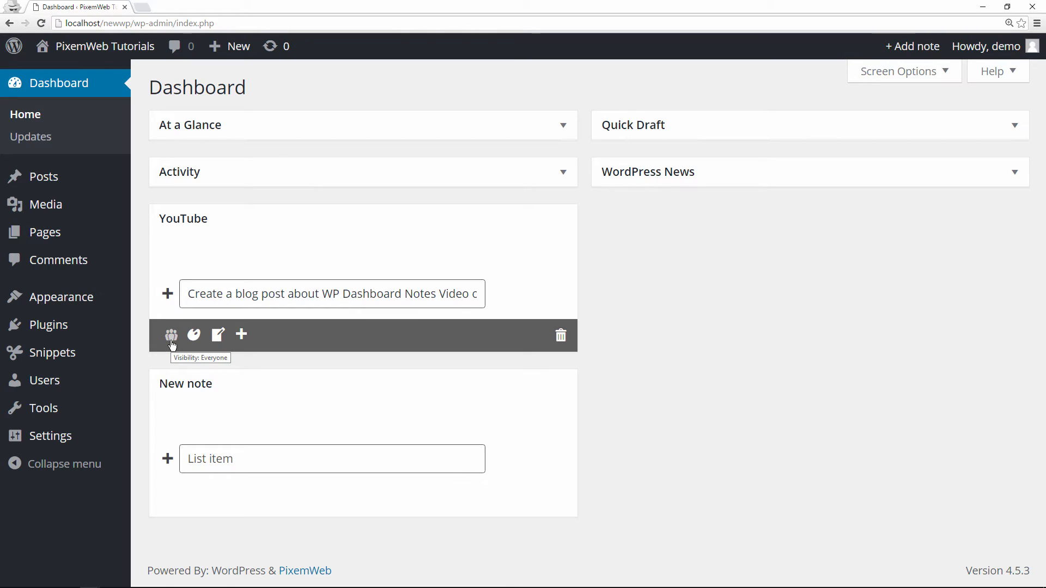
- Toggle the YouTube note's visibility away from everyone and colour it blue
{"action": "left_click", "coordinate": [171, 335]}
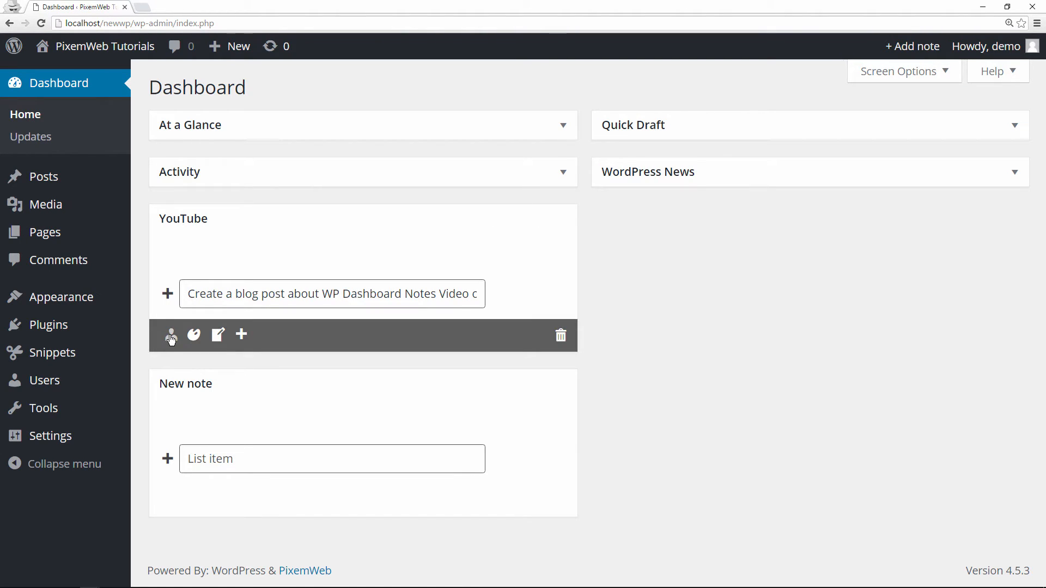
{"action": "left_click", "coordinate": [194, 334]}
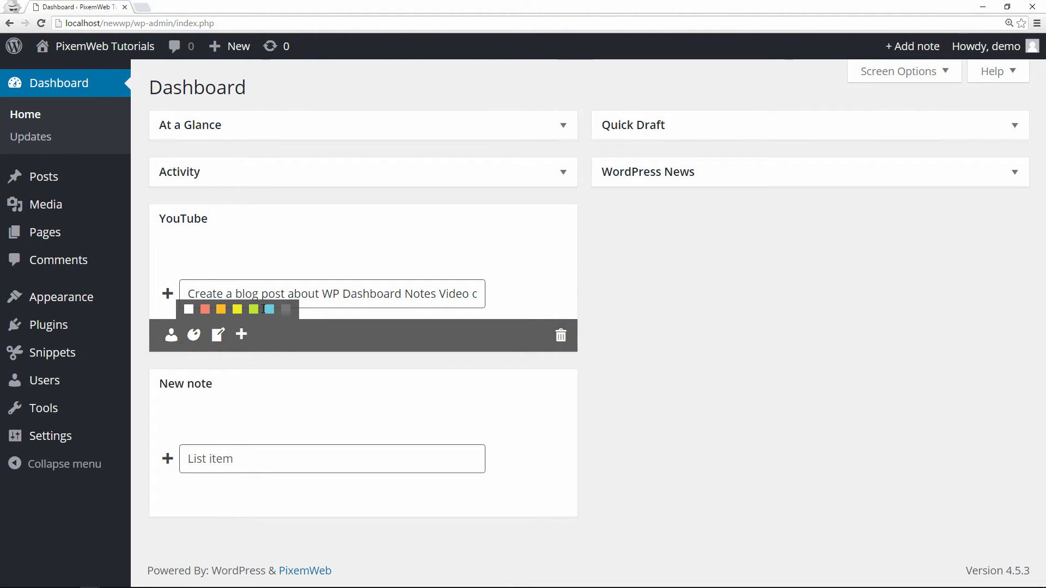
{"action": "left_click", "coordinate": [269, 308]}
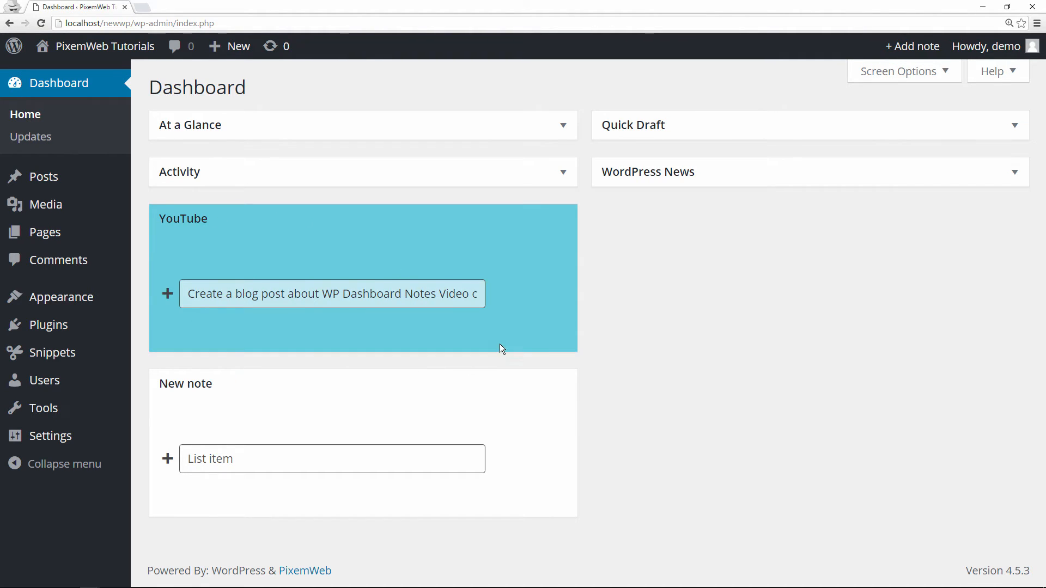
{"action": "mouse_move", "coordinate": [502, 348]}
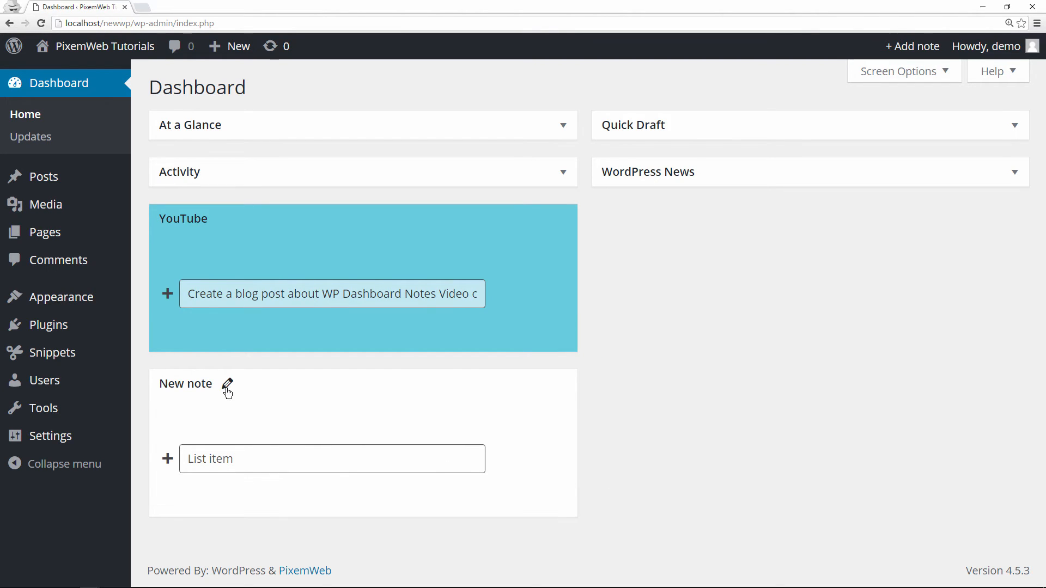
- Retitle the second note 'Social Media Image Size Tutorial' and save it
{"action": "double_click", "coordinate": [185, 384]}
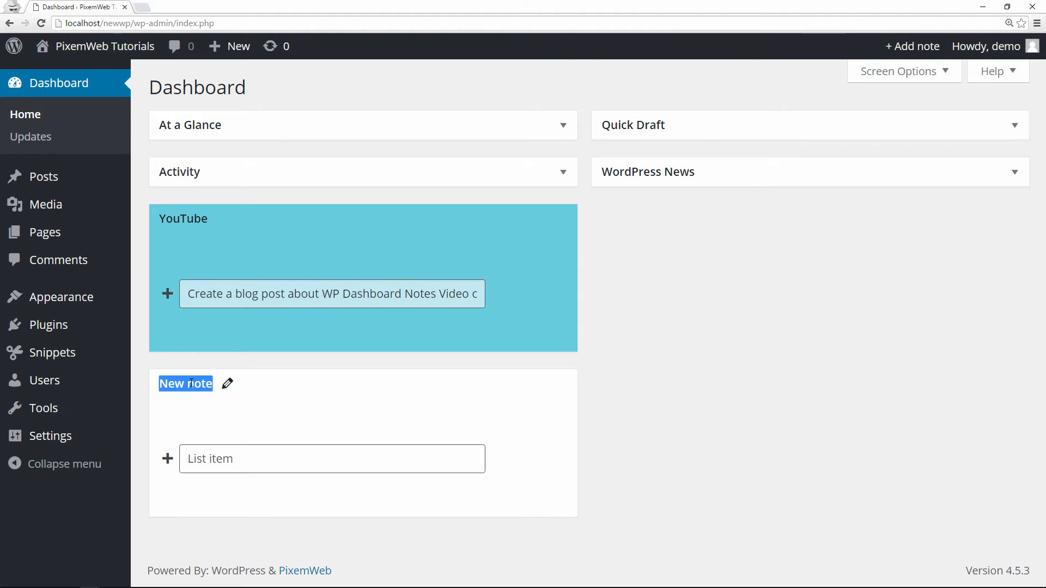
{"action": "type", "text": "SOcial"}
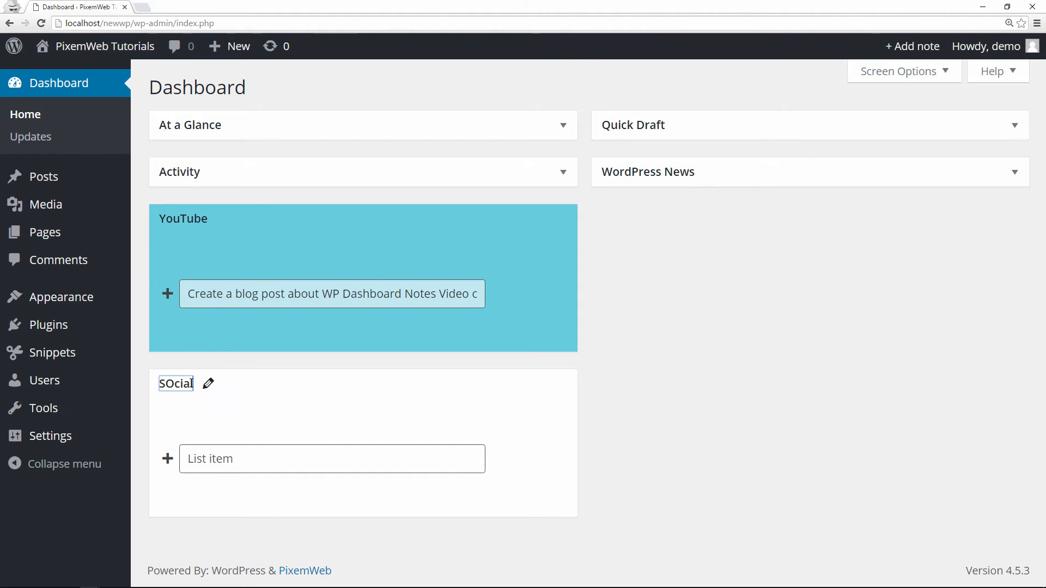
{"action": "type", "text": "S"}
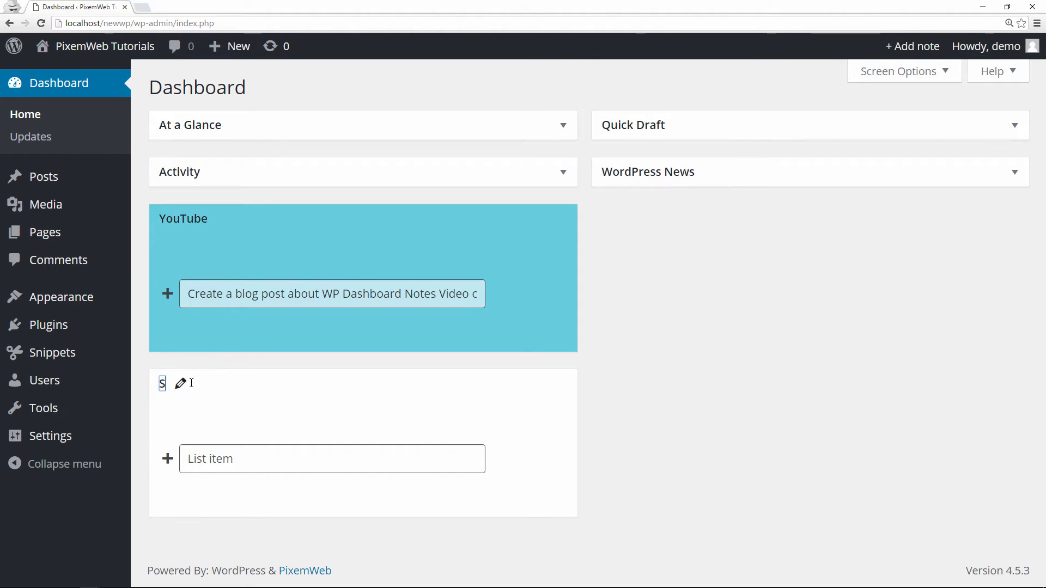
{"action": "type", "text": "ocial Media Image Size Tut"}
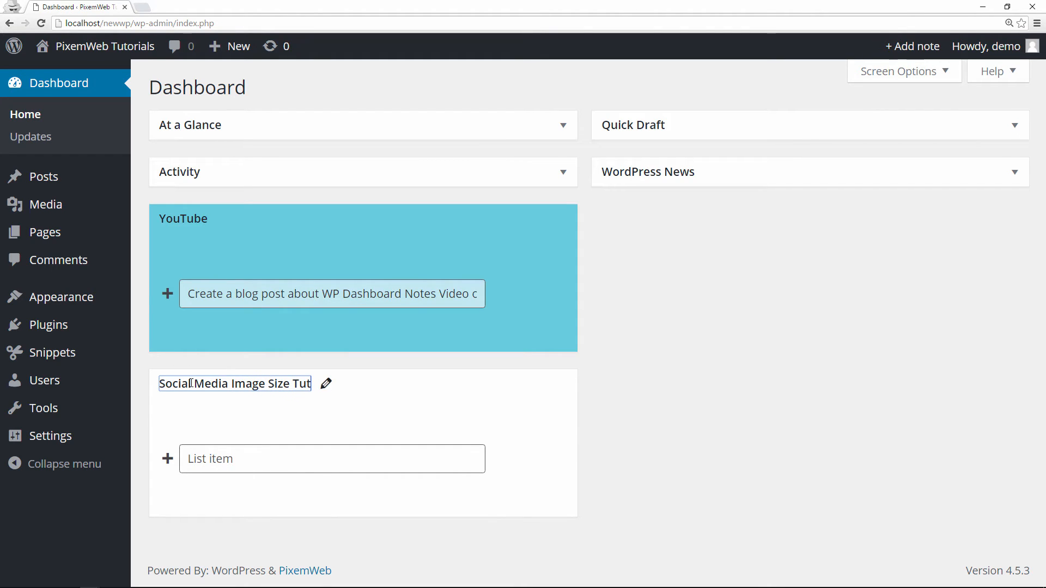
{"action": "type", "text": "o"}
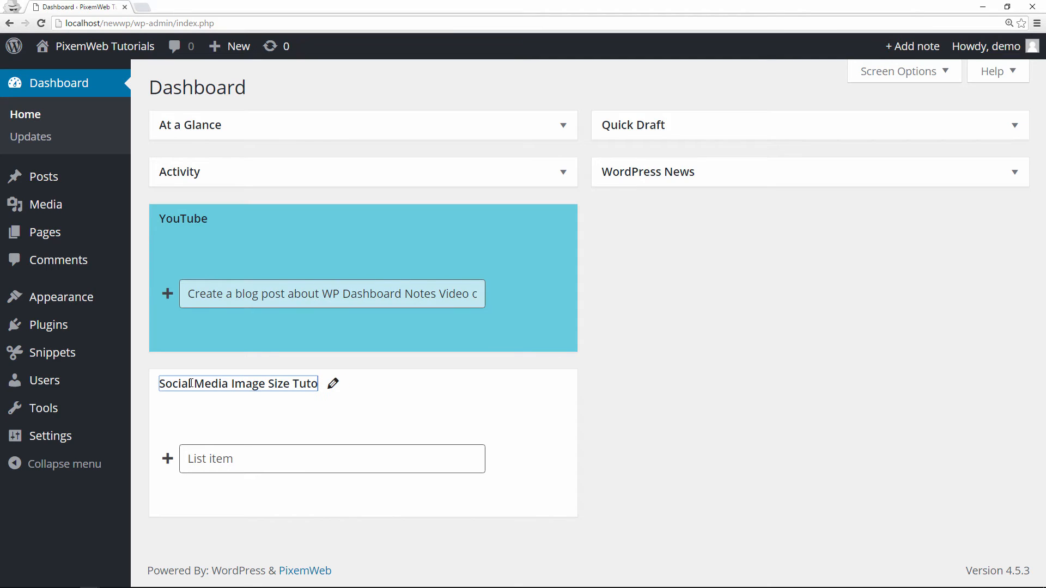
{"action": "type", "text": "rial"}
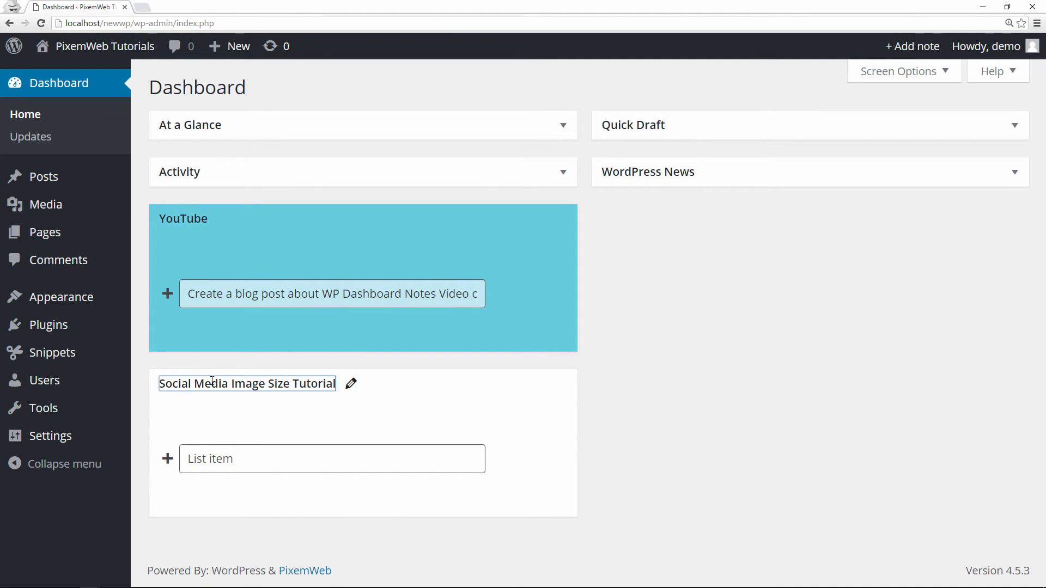
{"action": "left_click", "coordinate": [332, 458]}
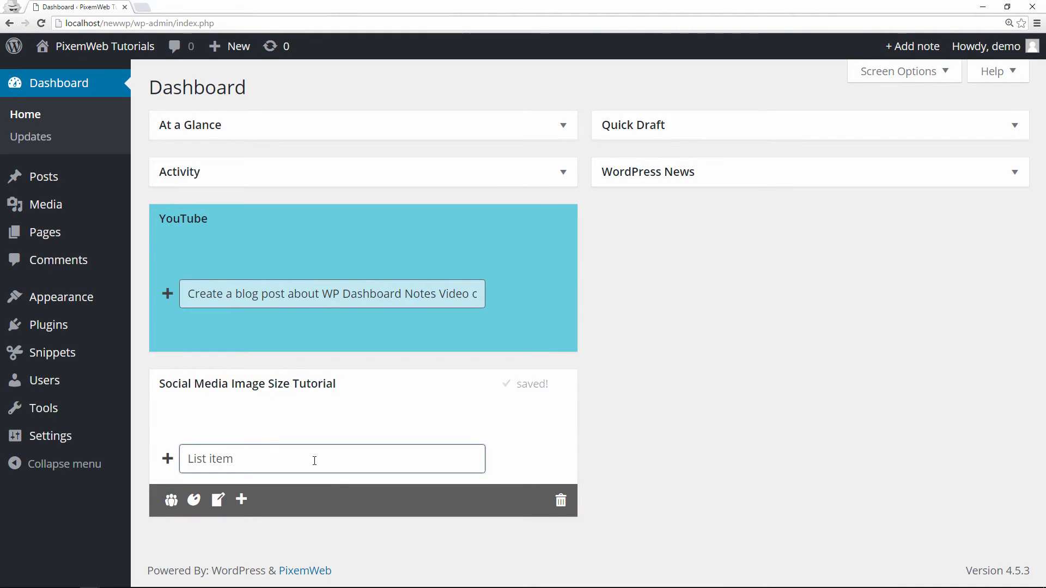
- Add the item 'I am looking to create a tut about image sizes for social websites'
{"action": "left_click", "coordinate": [331, 458]}
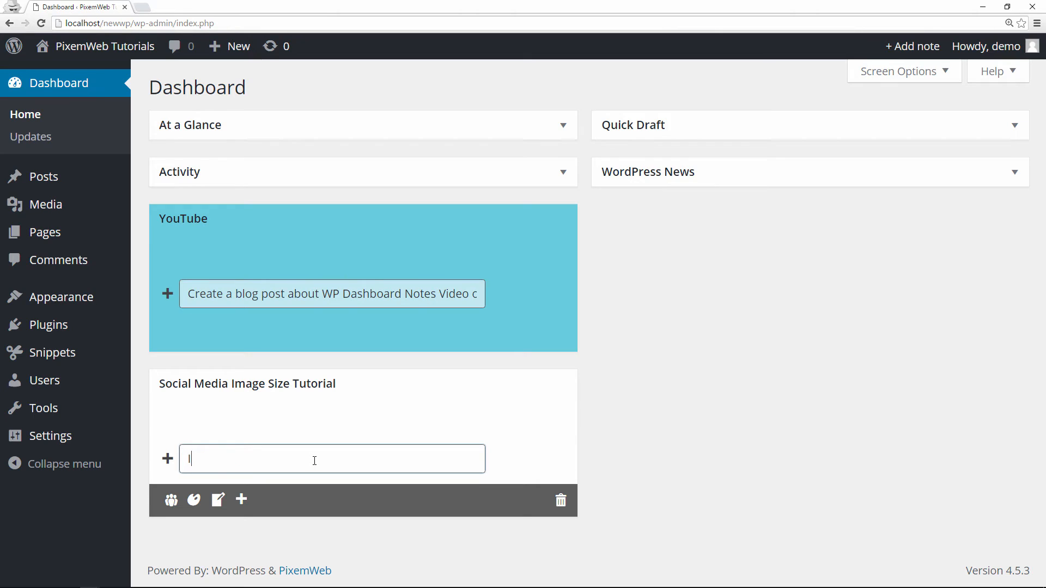
{"action": "type", "text": "I am looking"}
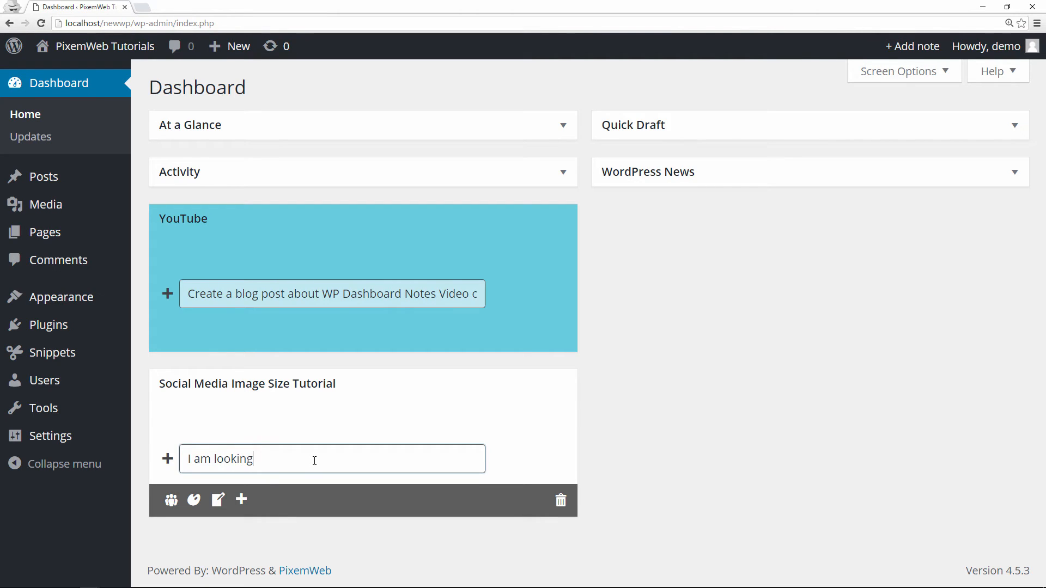
{"action": "type", "text": "to create a"}
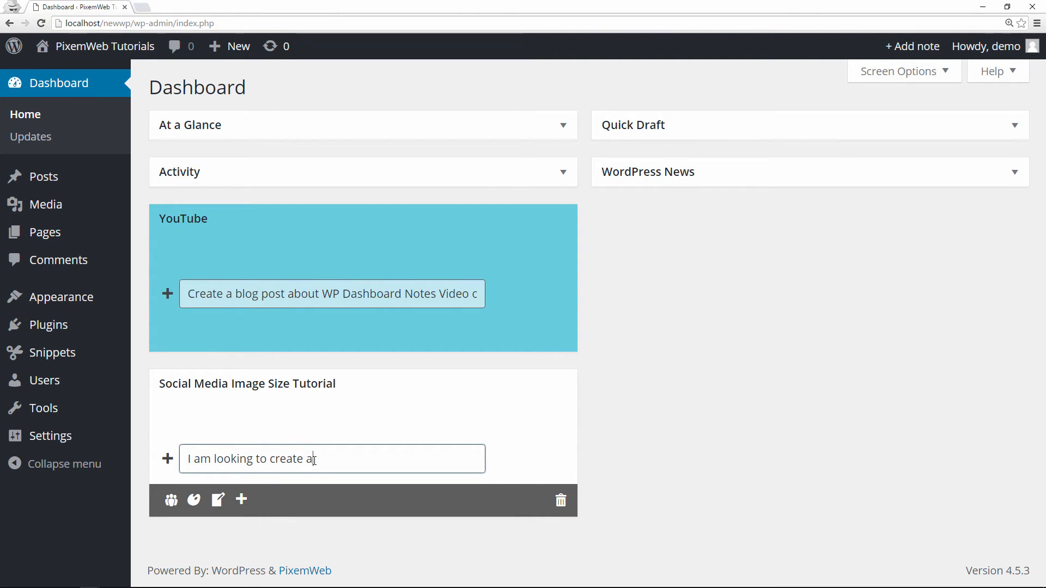
{"action": "type", "text": "tut"}
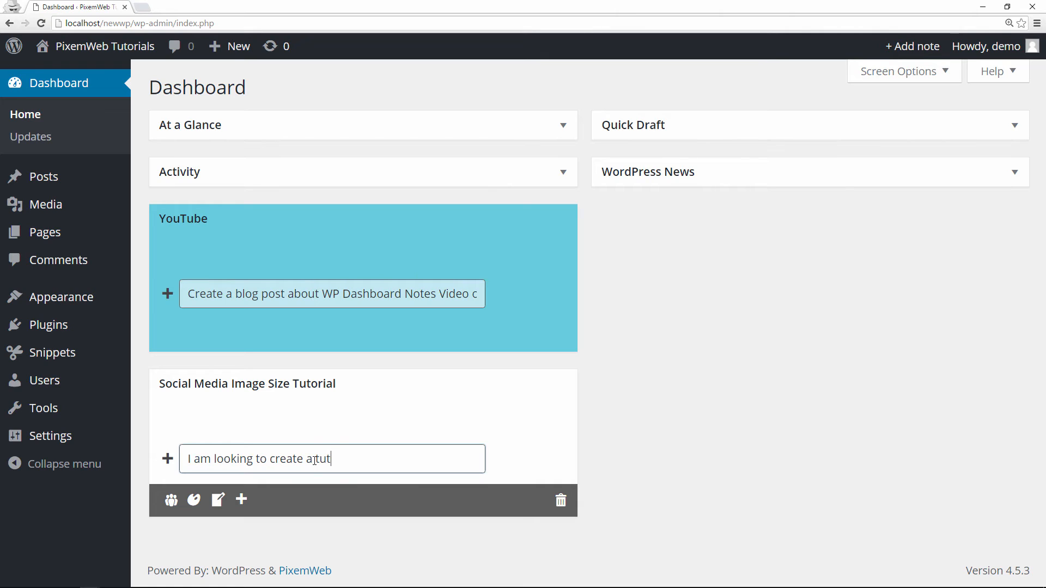
{"action": "type", "text": "about"}
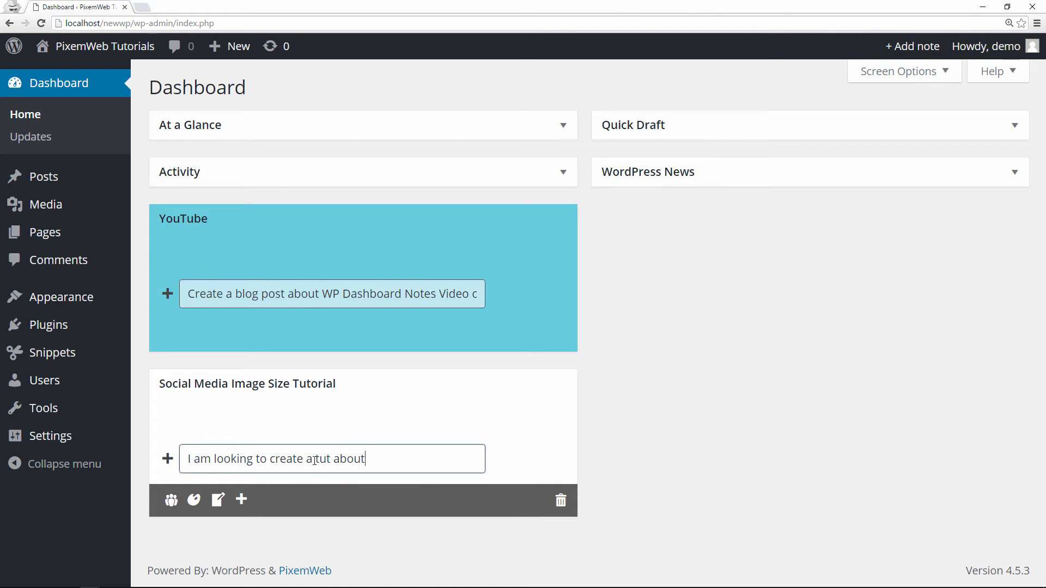
{"action": "type", "text": "images s"}
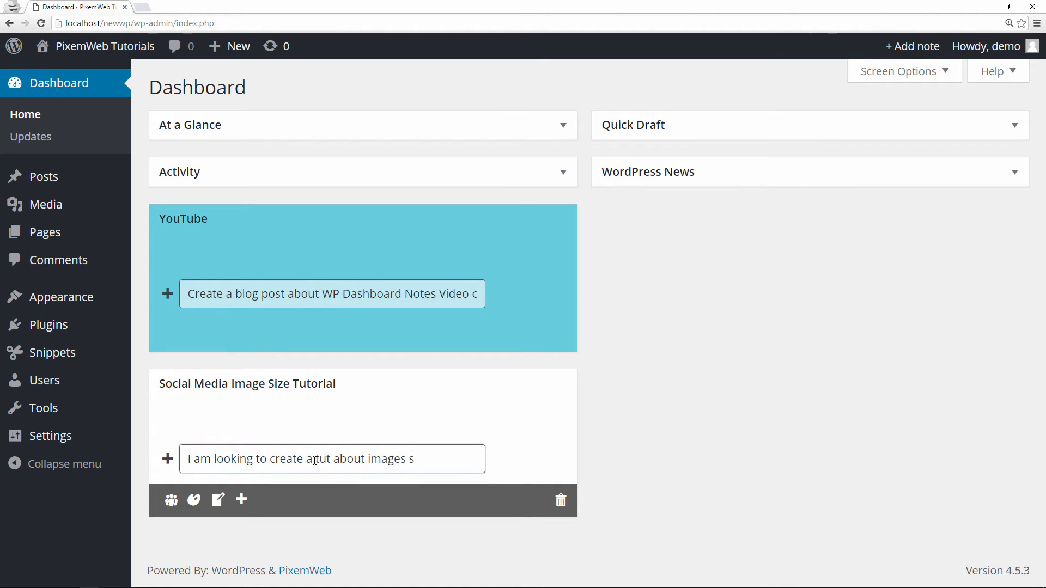
{"action": "key", "text": "BackSpace"}
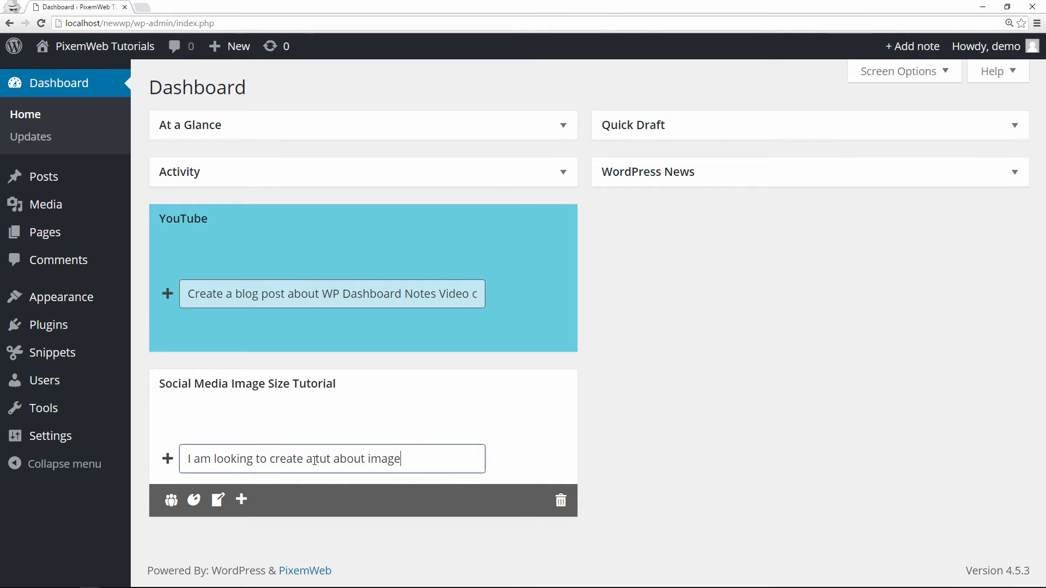
{"action": "type", "text": "sizes f"}
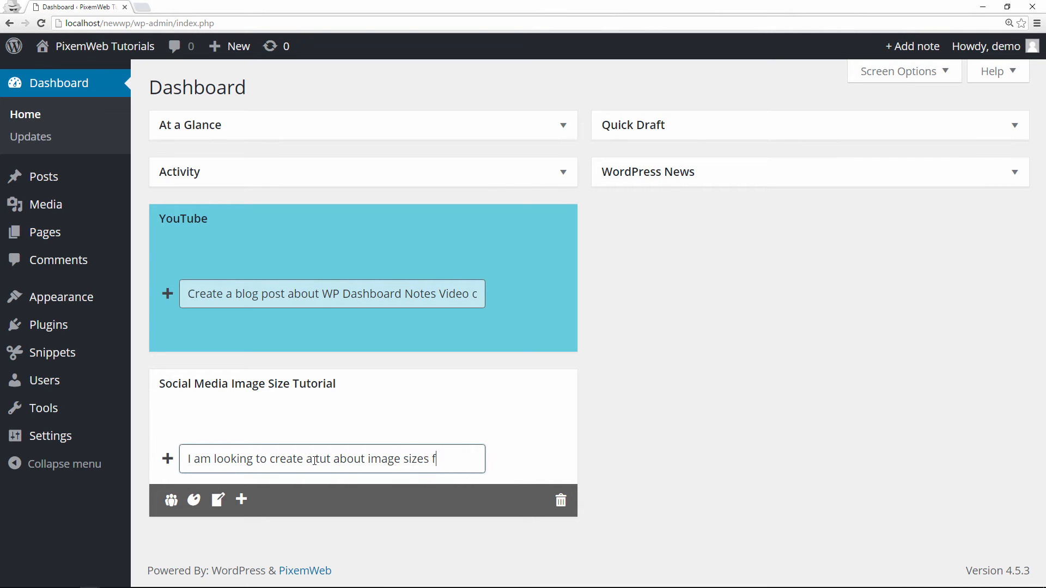
{"action": "type", "text": "or social websites"}
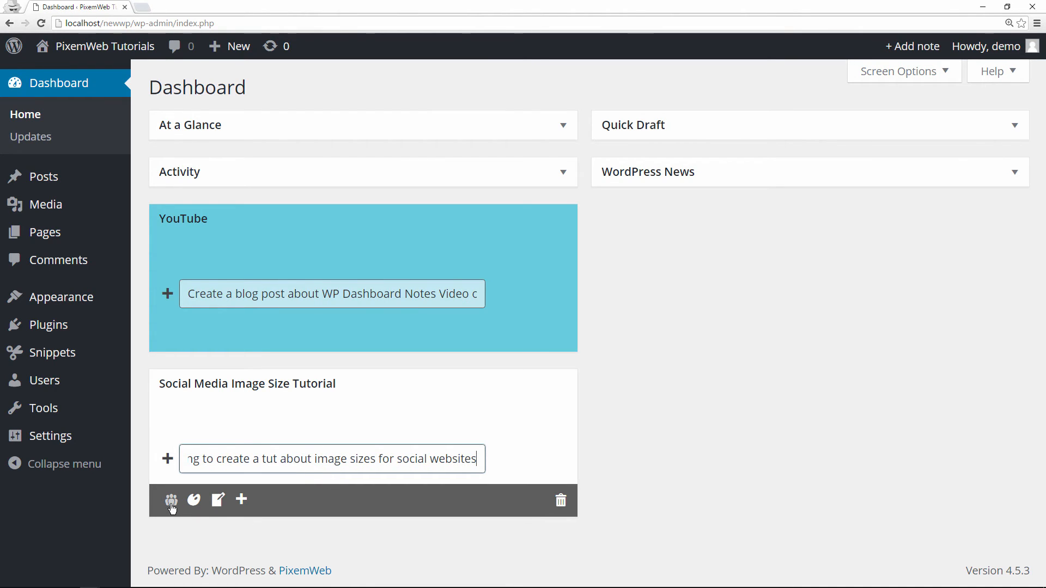
{"action": "mouse_move", "coordinate": [171, 500]}
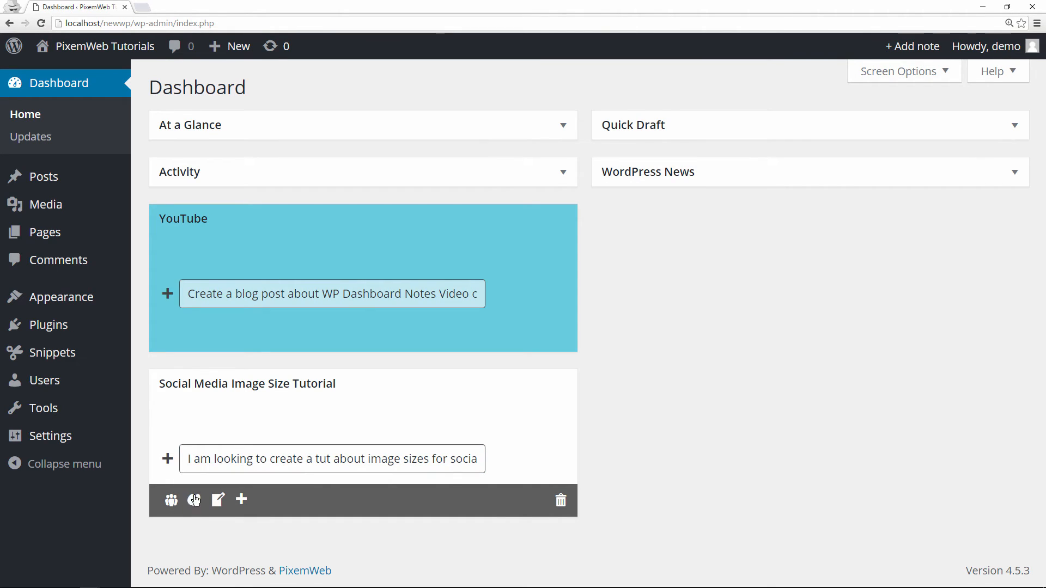
- Pick the yellow swatch from the tutorial note's colour palette
{"action": "left_click", "coordinate": [194, 500]}
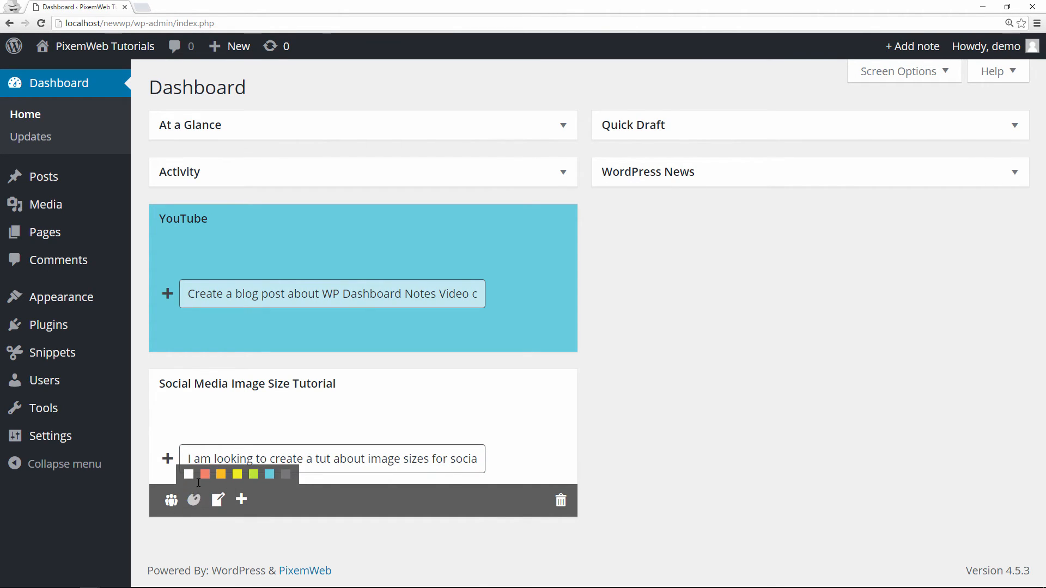
{"action": "left_click", "coordinate": [237, 474]}
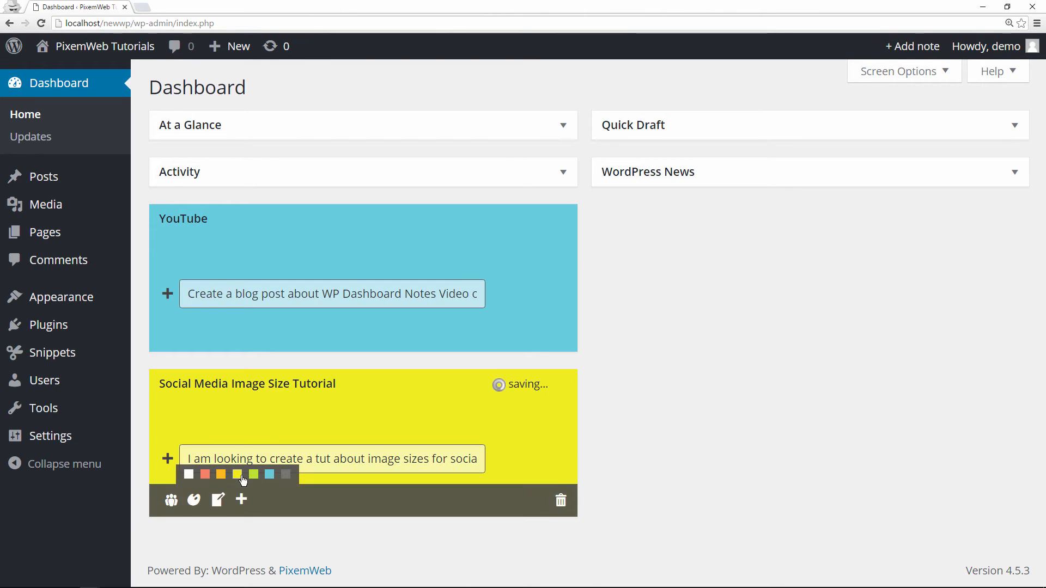
{"action": "left_click", "coordinate": [253, 474]}
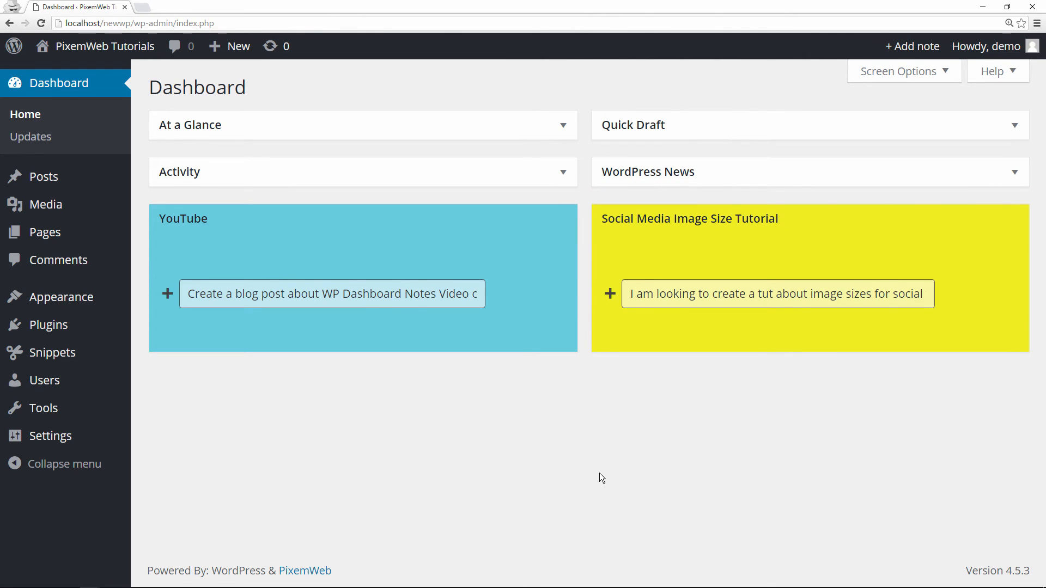
{"action": "mouse_move", "coordinate": [597, 473]}
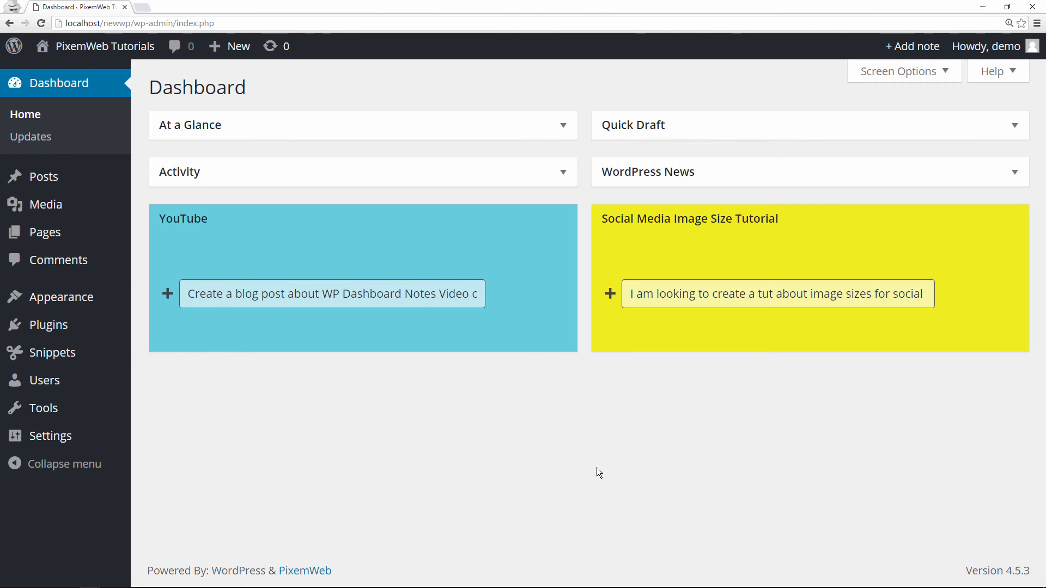
{"action": "mouse_move", "coordinate": [701, 450]}
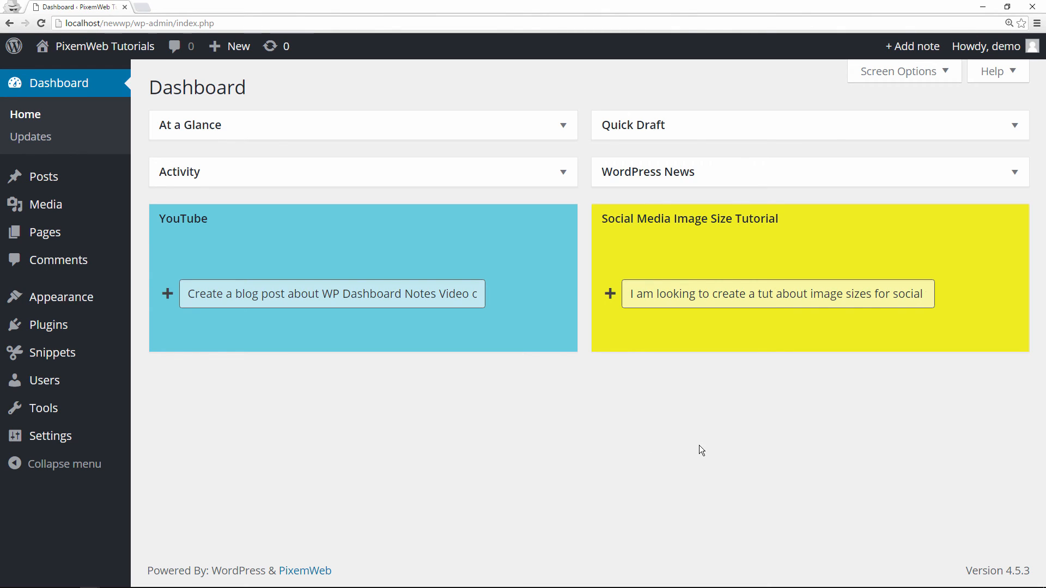